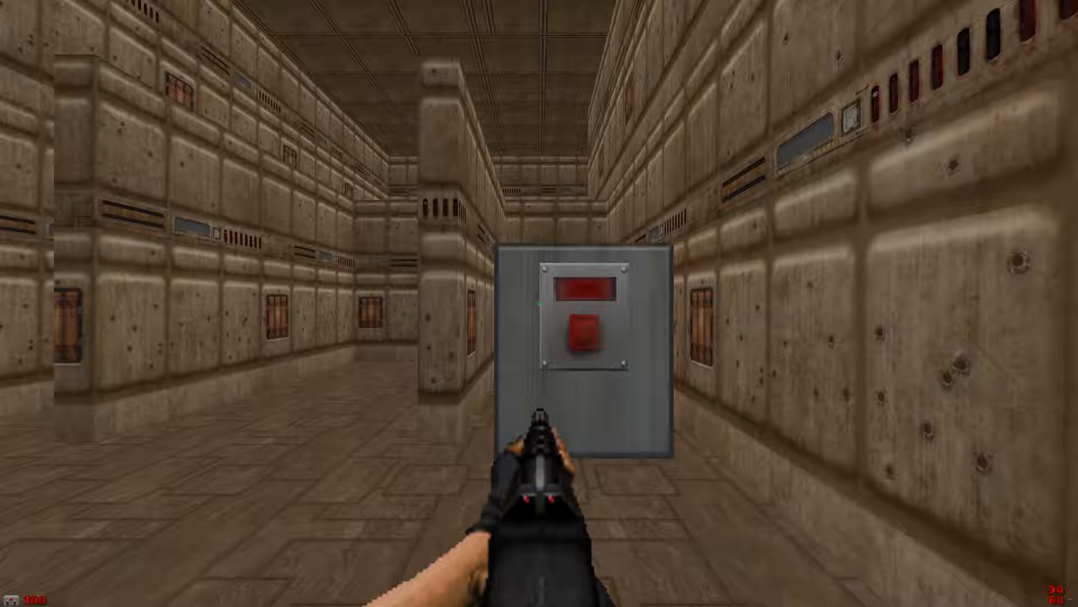
Step: Walk the test map's corridors in GZDoom and use the wall switches so their panels turn white
key(w)
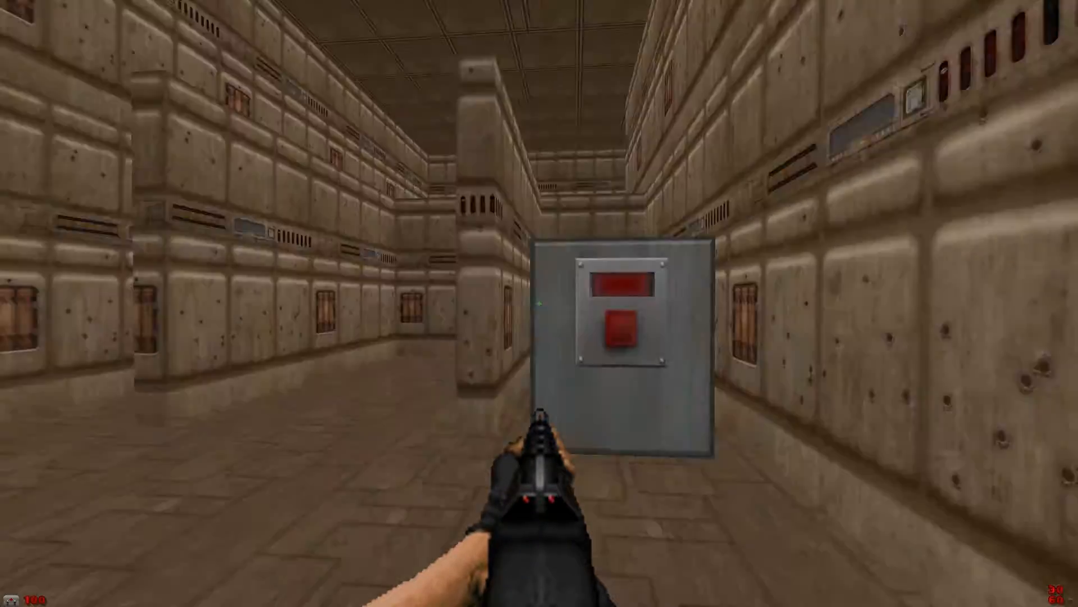
key(W)
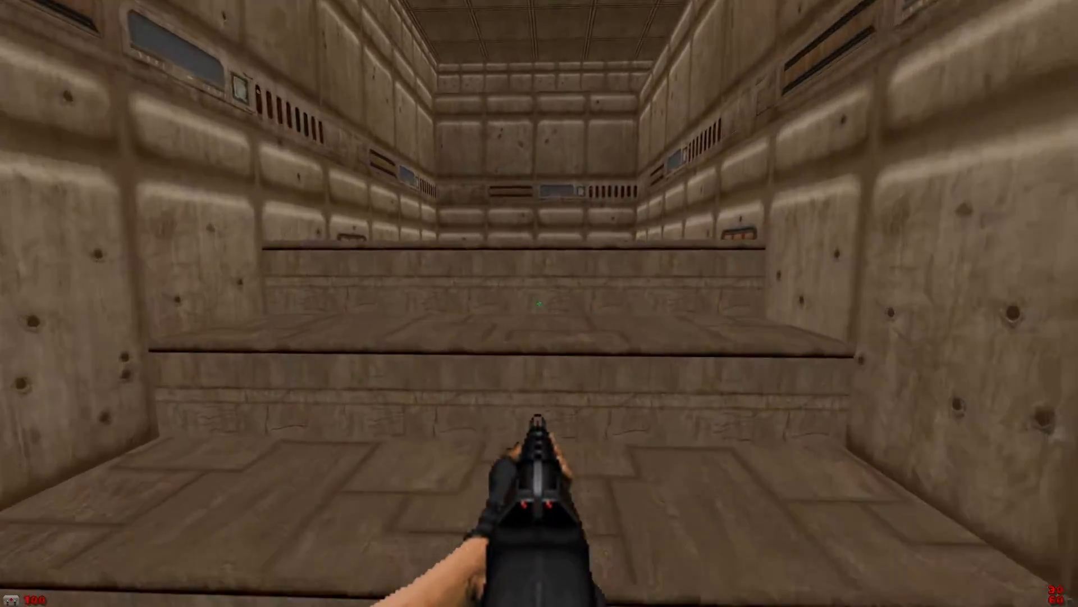
key(w)
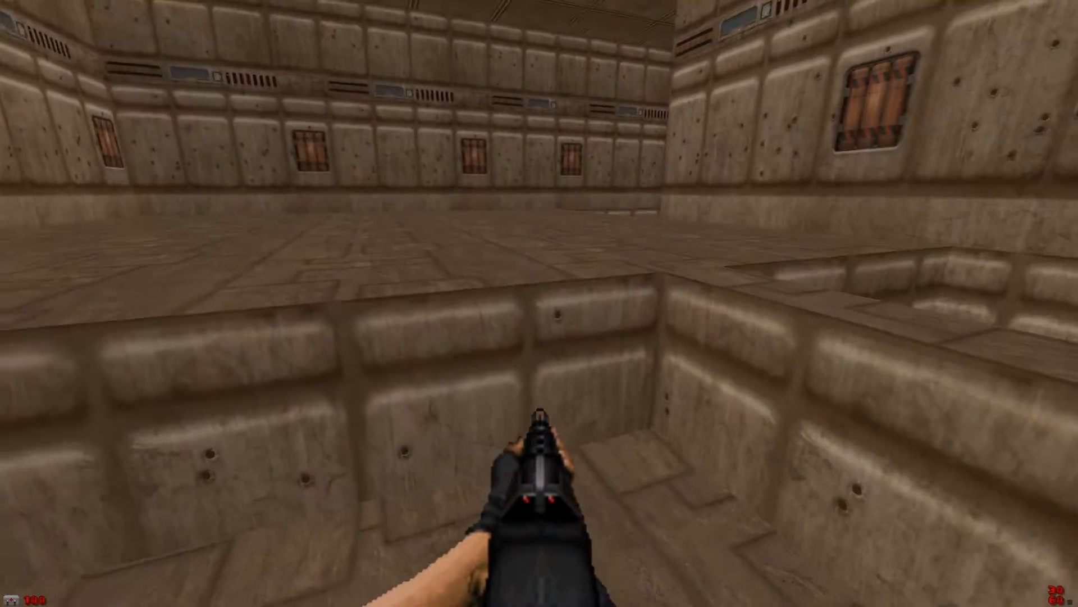
key(w)
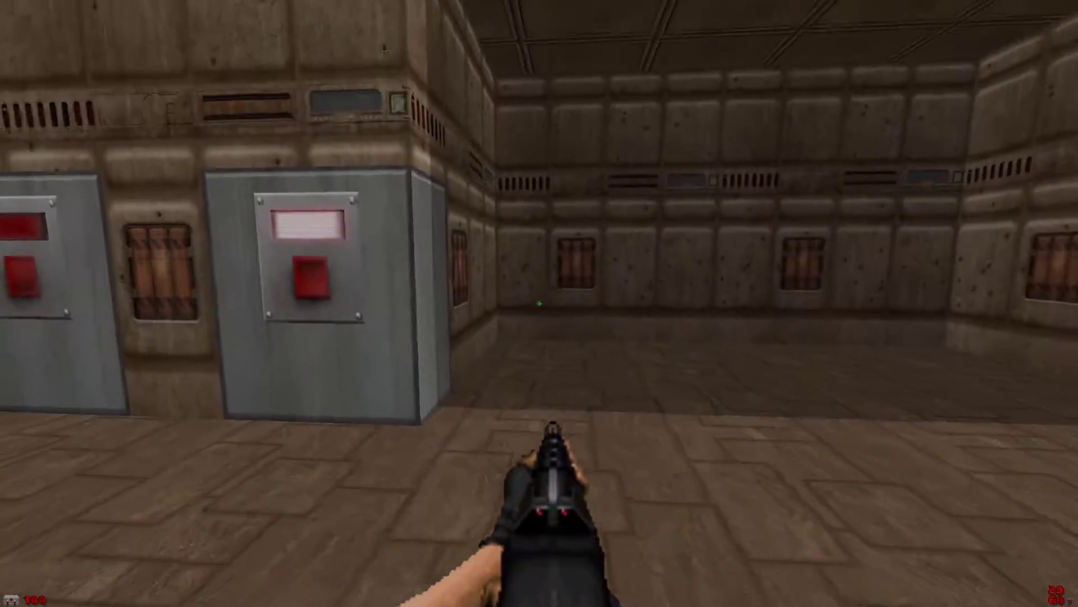
mouse_move(539, 304)
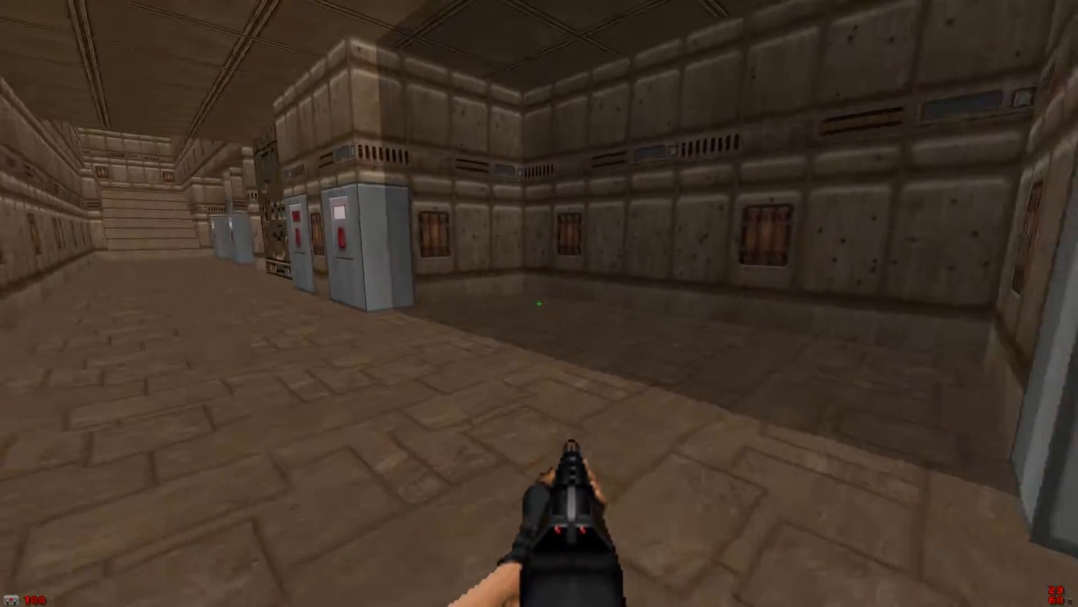
key(w)
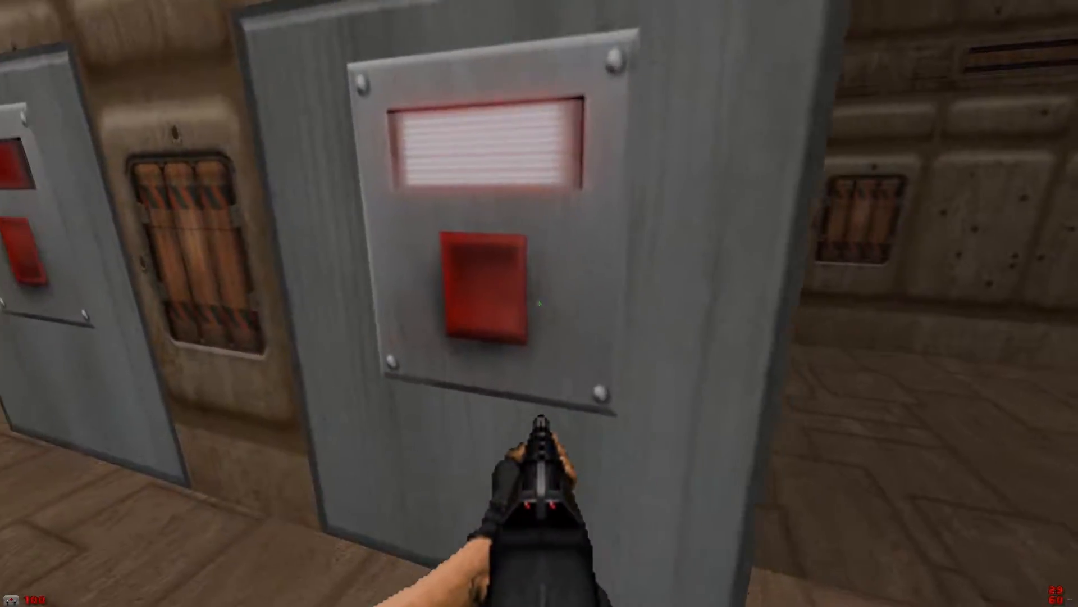
mouse_move(539, 303)
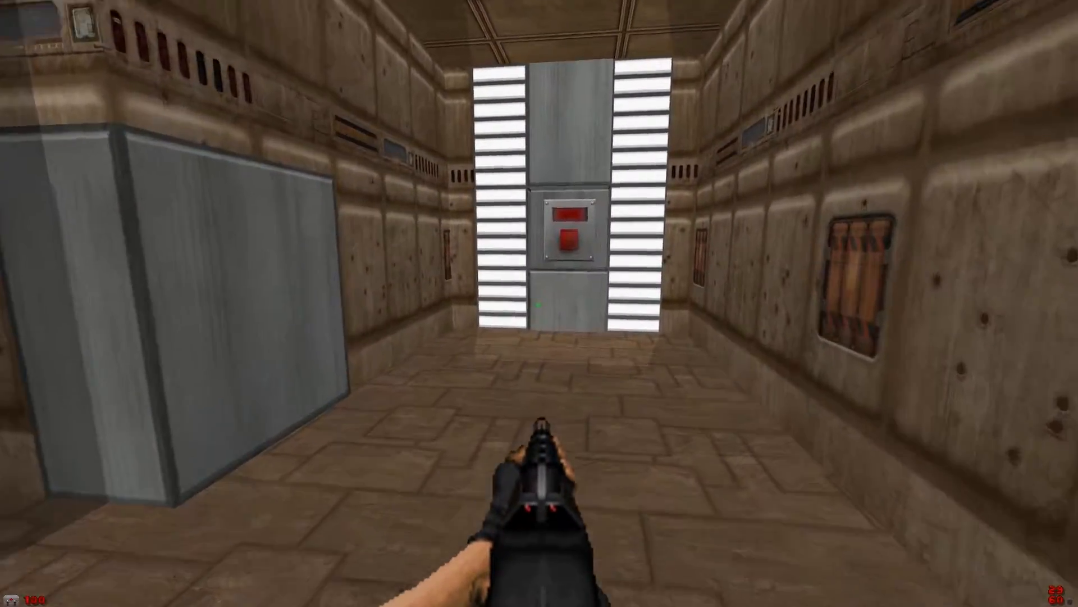
key(W)
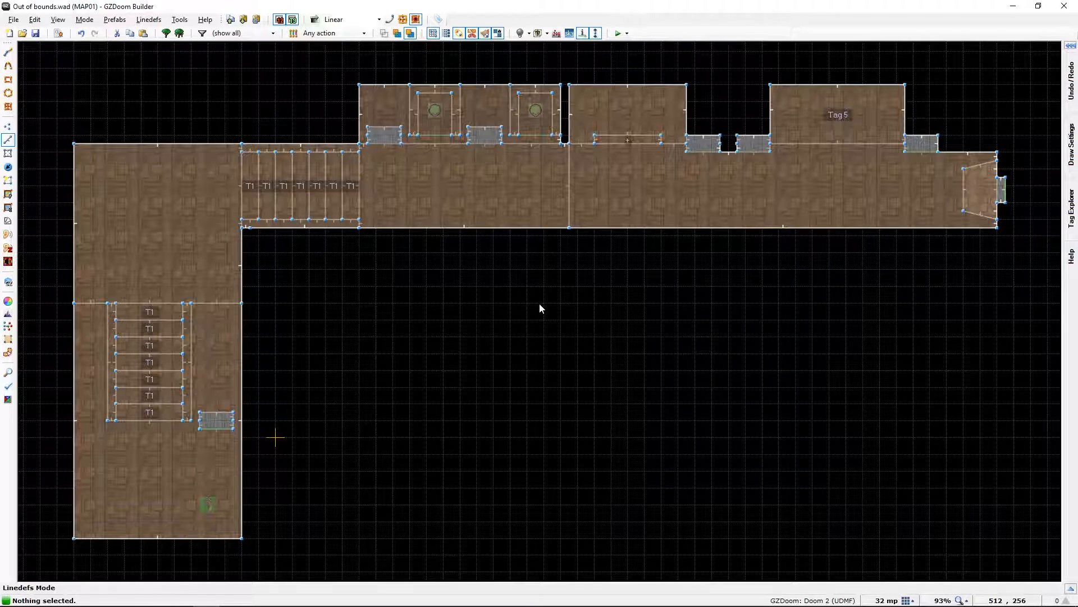
mouse_move(219, 445)
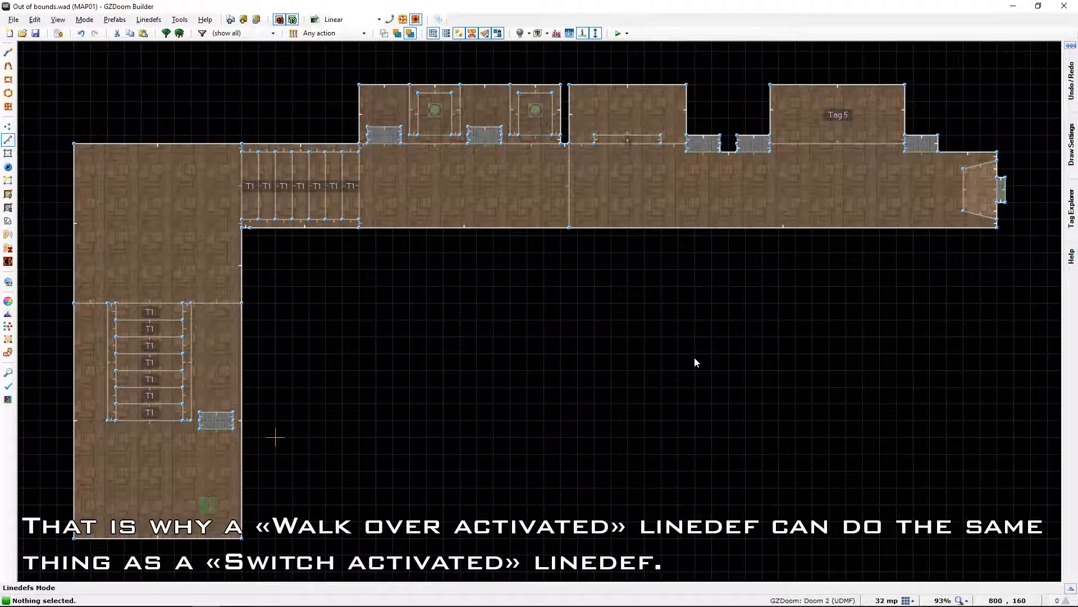
mouse_move(382, 149)
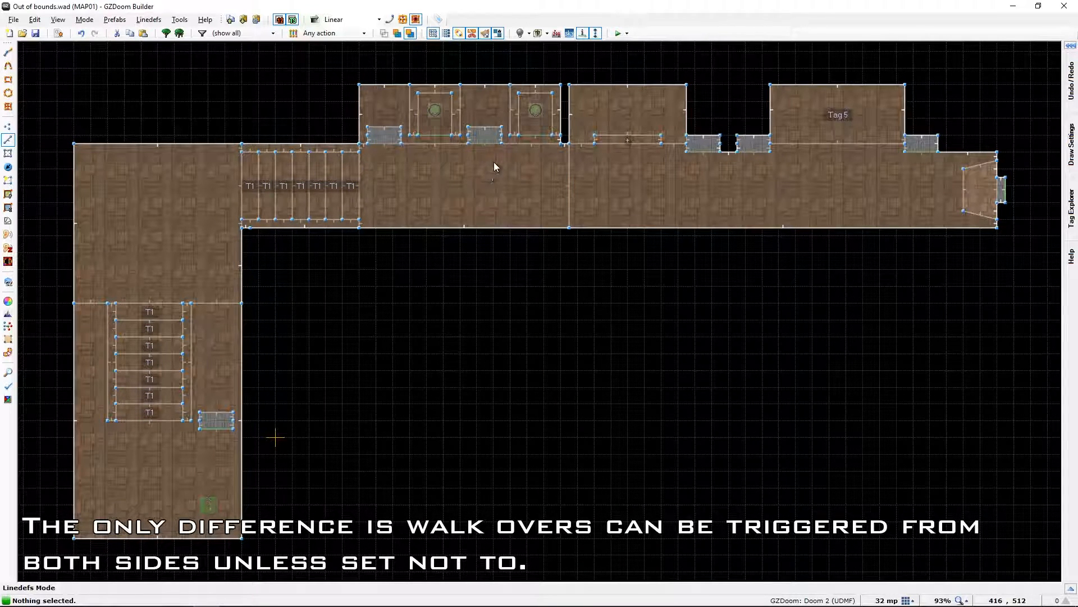
mouse_move(606, 191)
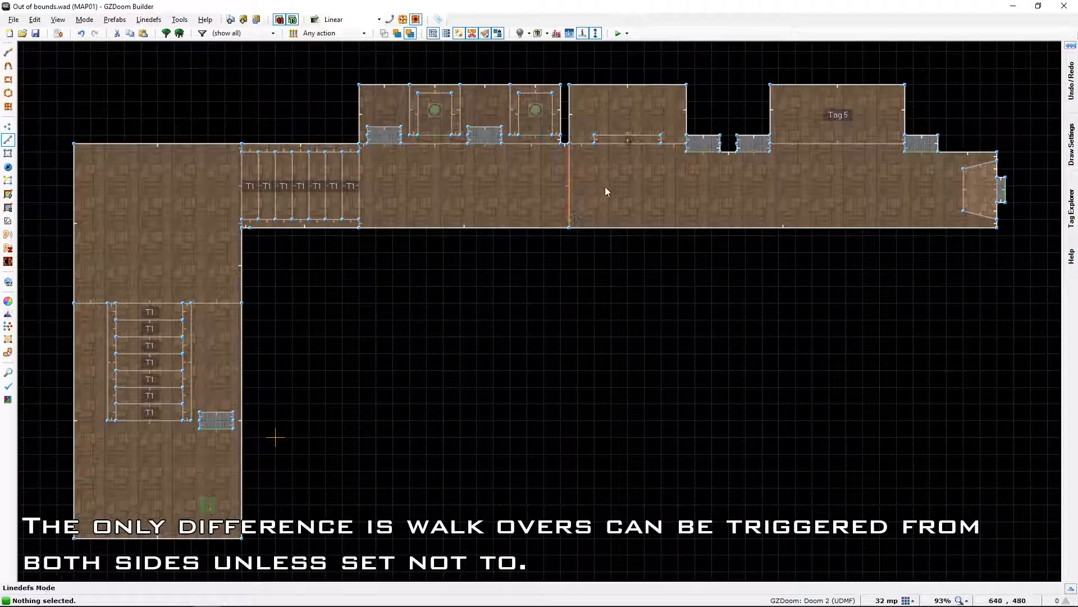
mouse_move(761, 248)
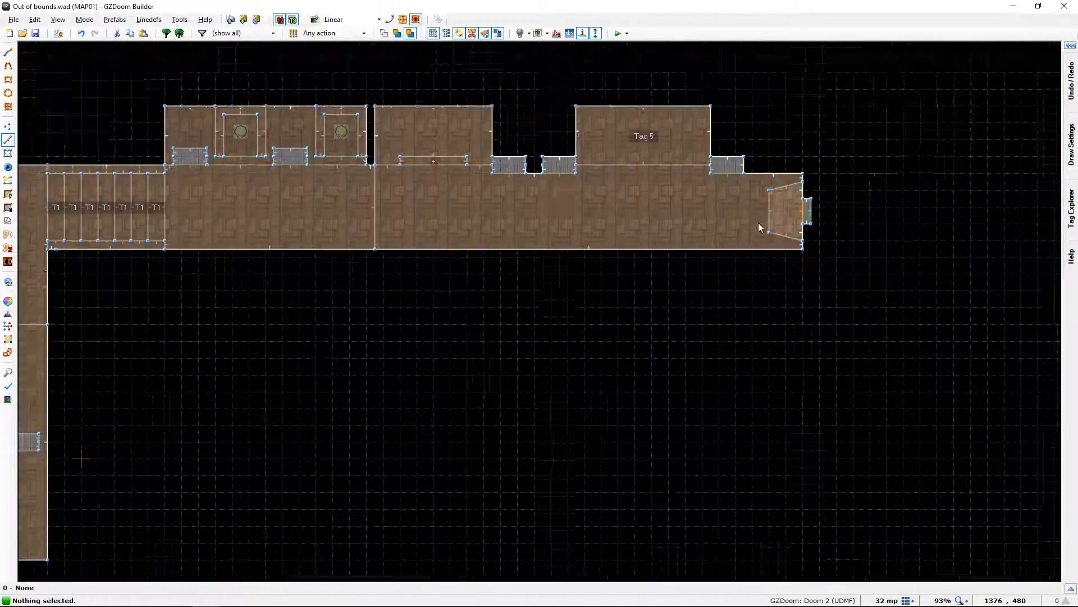
Step: Inspect the end-room line and the exit switch's End Normal action, closing both unchanged
double_click(760, 227)
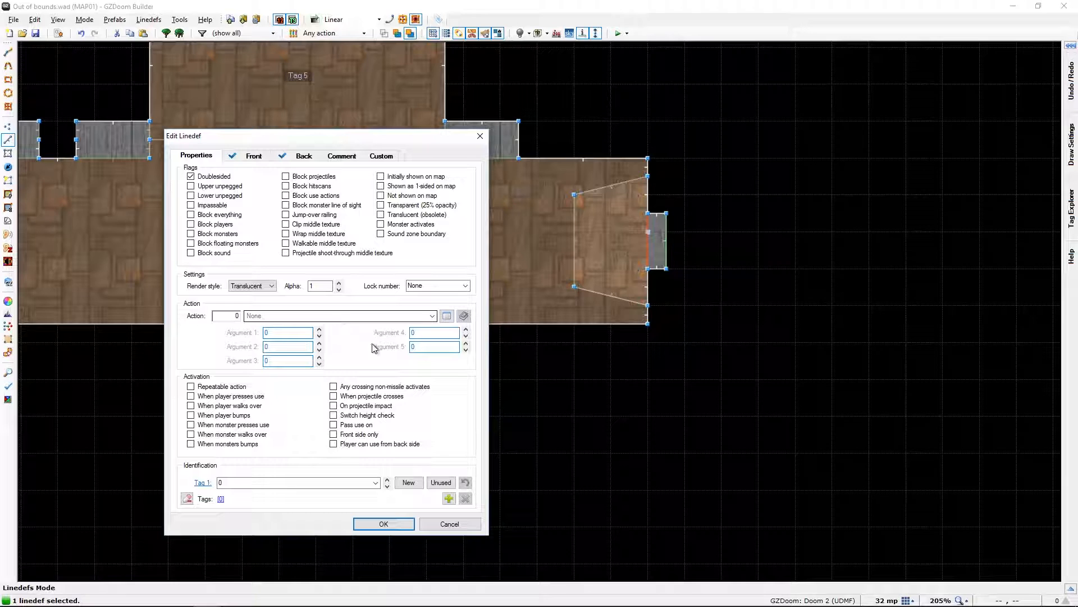
click(383, 524)
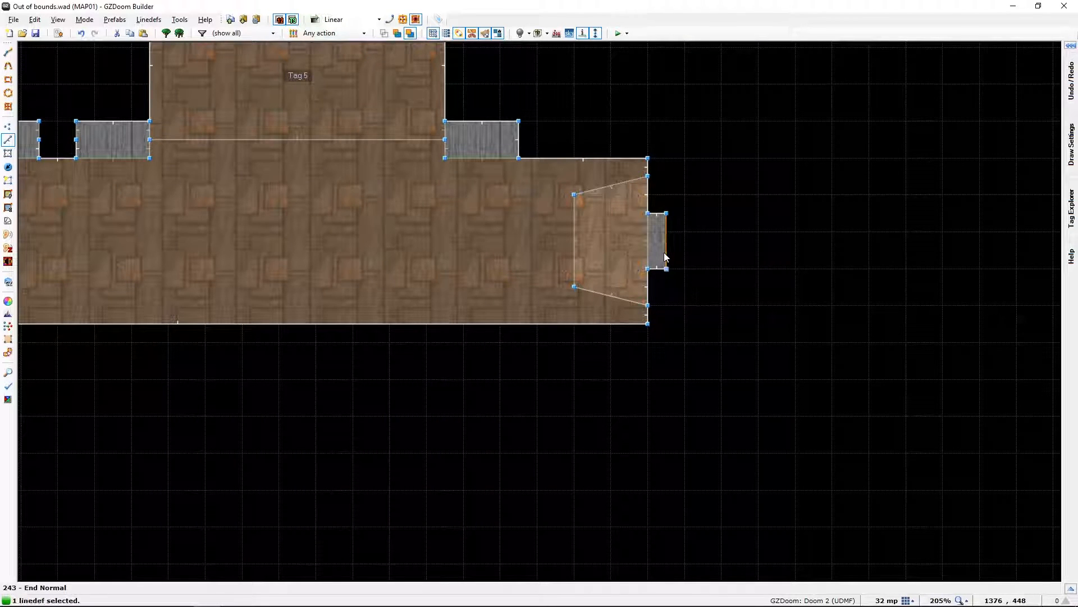
double_click(664, 247)
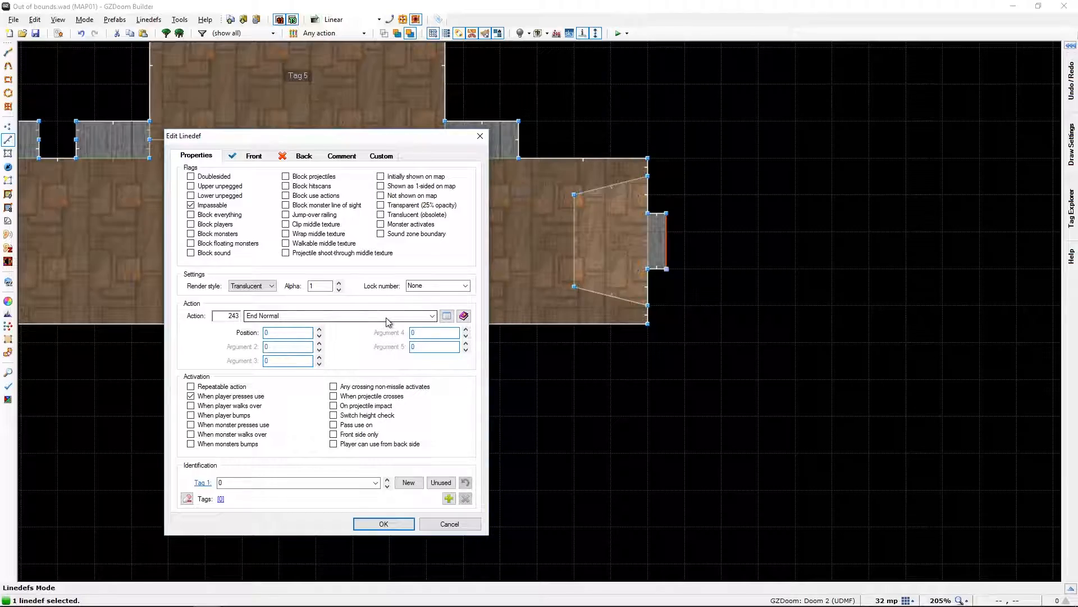
click(449, 524)
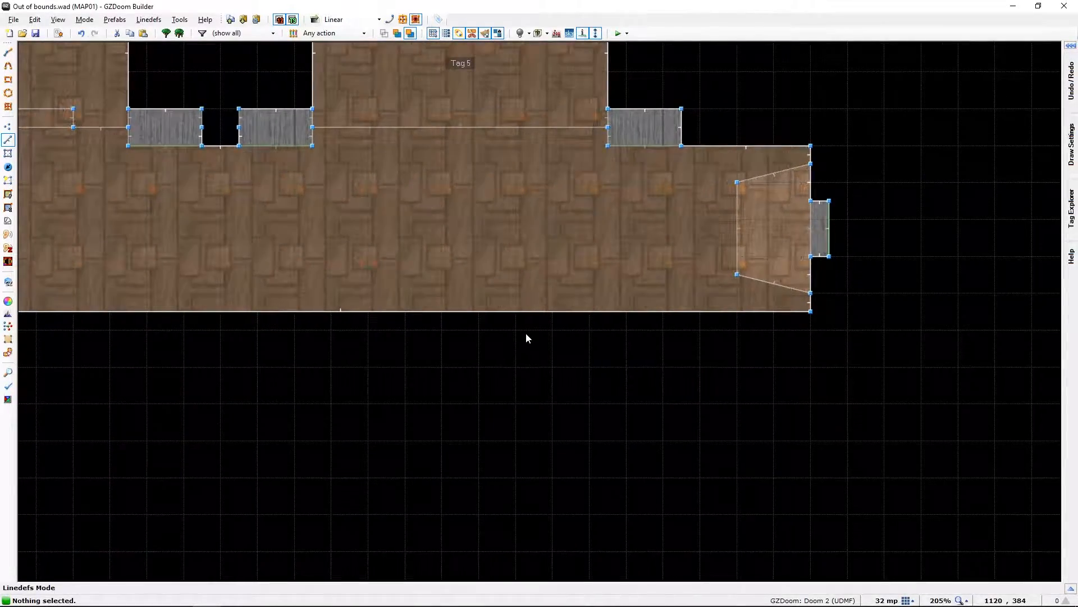
Step: Inspect the Light Lower by Value switch wall and view its front-side texture settings
scroll(down, 3)
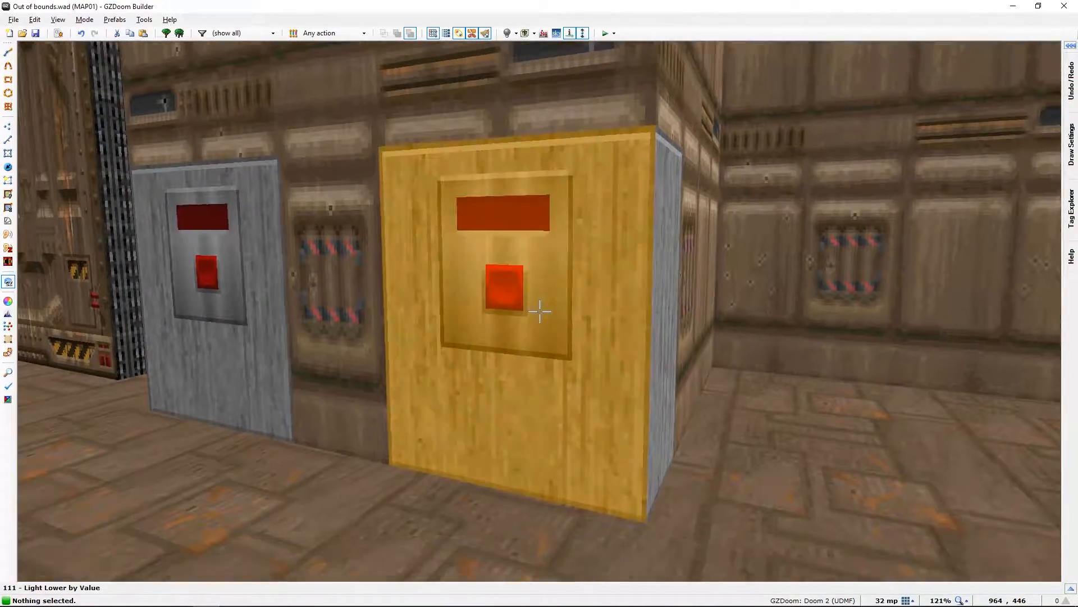
double_click(538, 311)
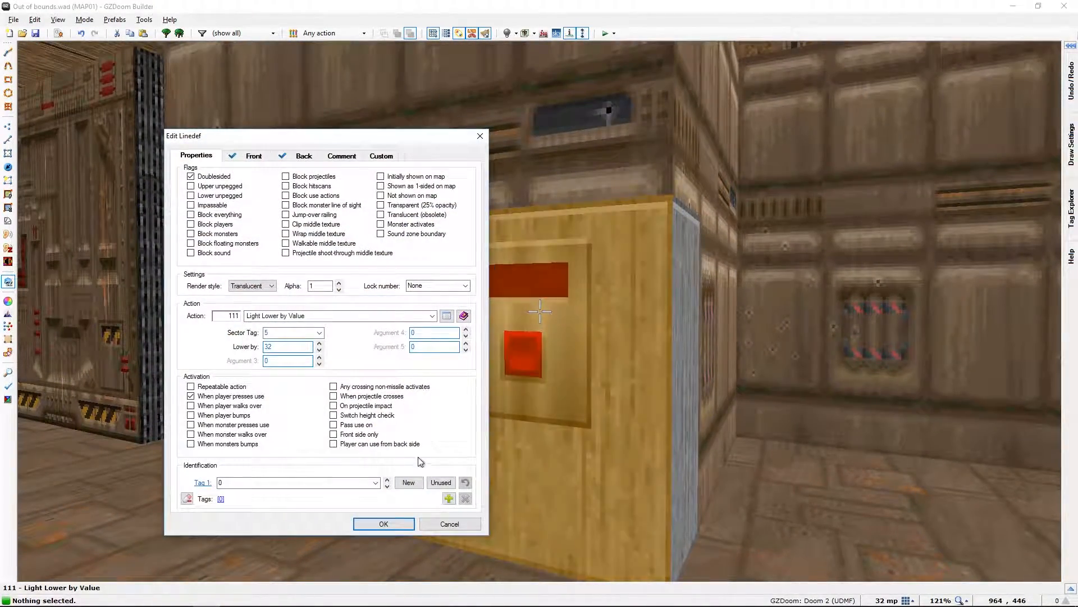
click(253, 156)
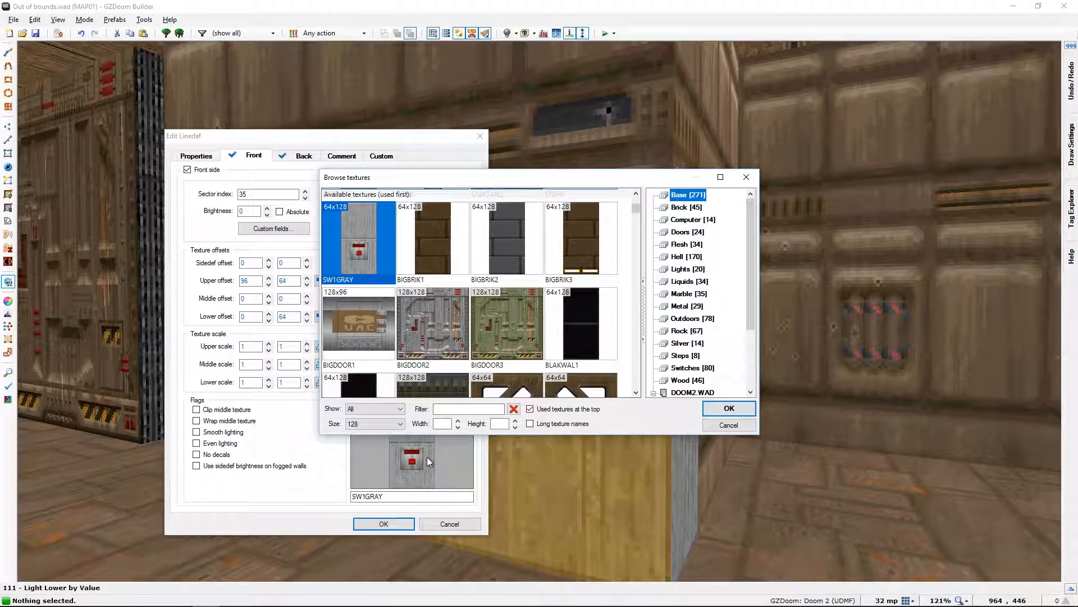
mouse_move(706, 335)
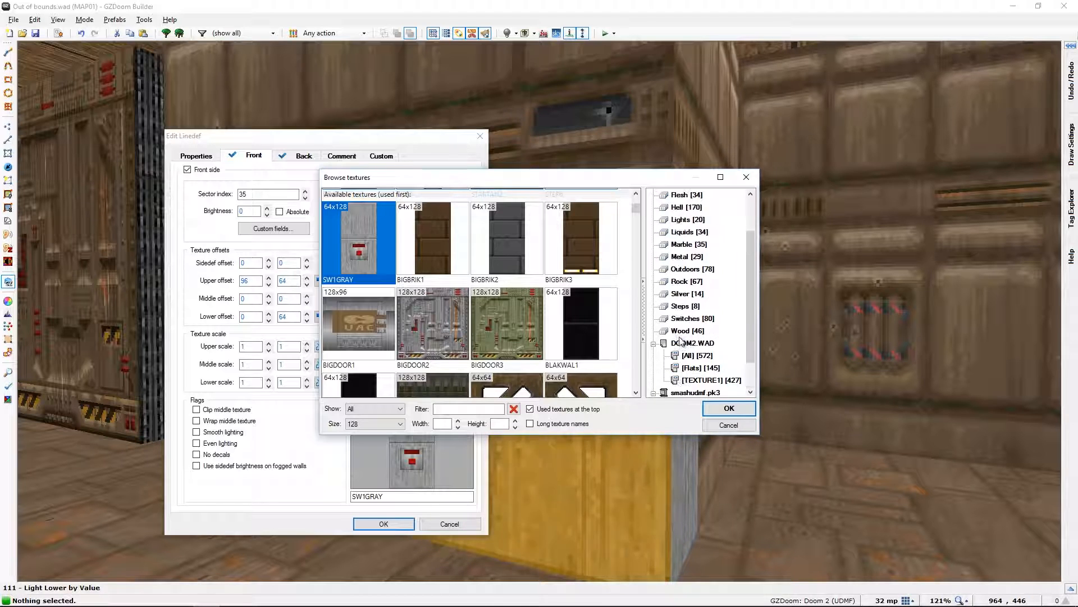
Step: Filter the texture browser to the Switches category and pick SW1EXIT
scroll(up, 3)
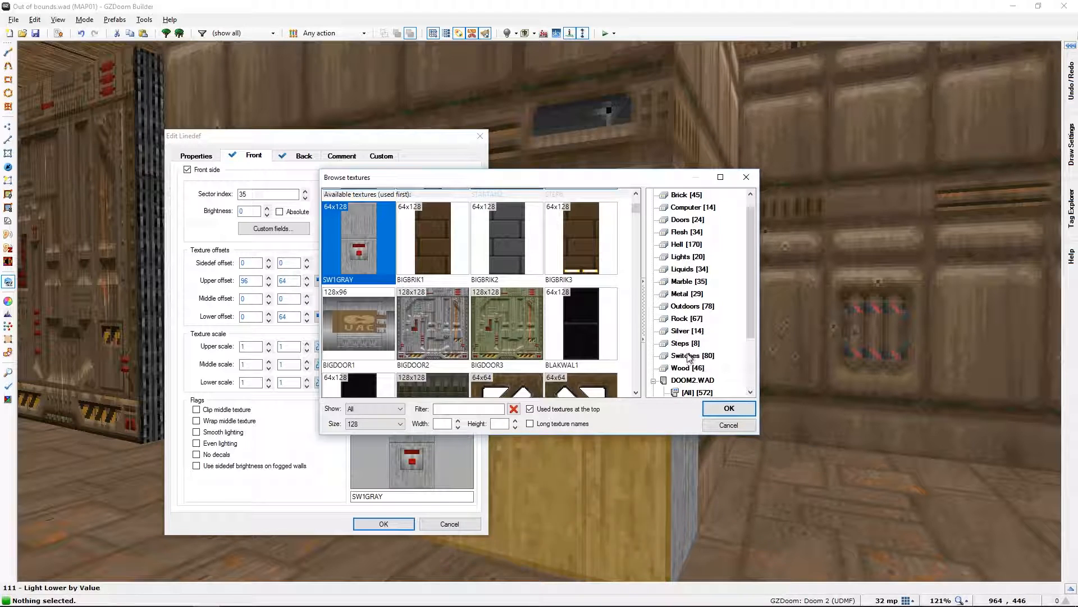
click(692, 355)
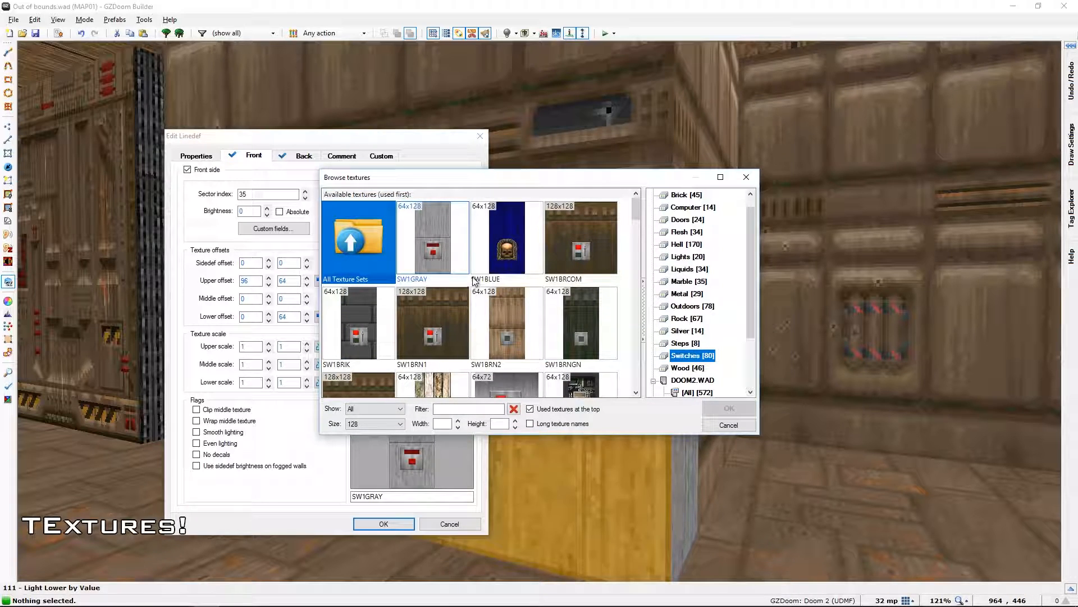
scroll(down, 3)
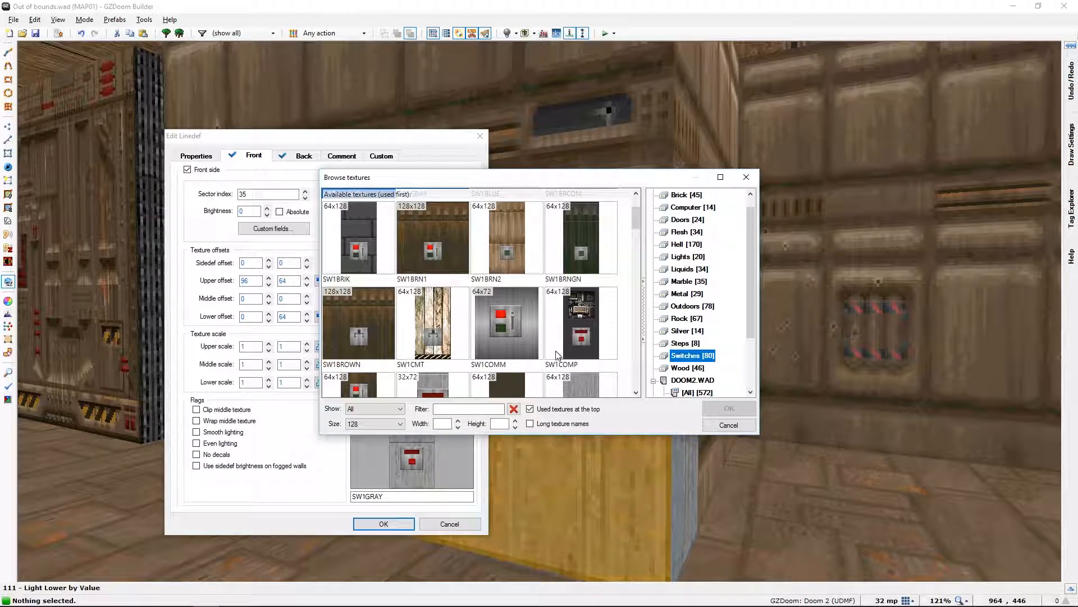
scroll(down, 3)
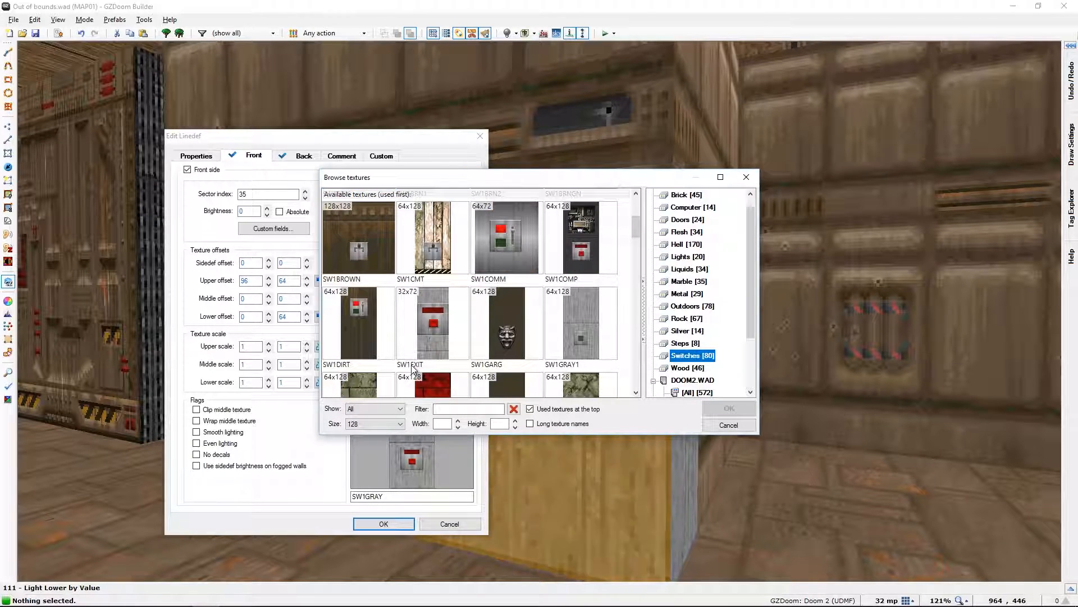
click(431, 323)
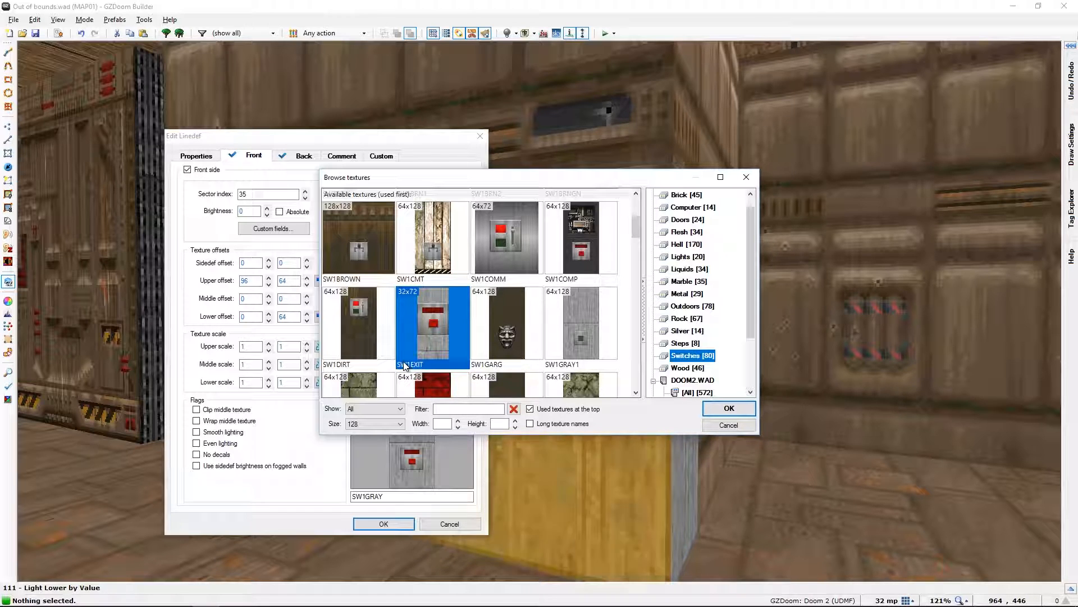
mouse_move(444, 329)
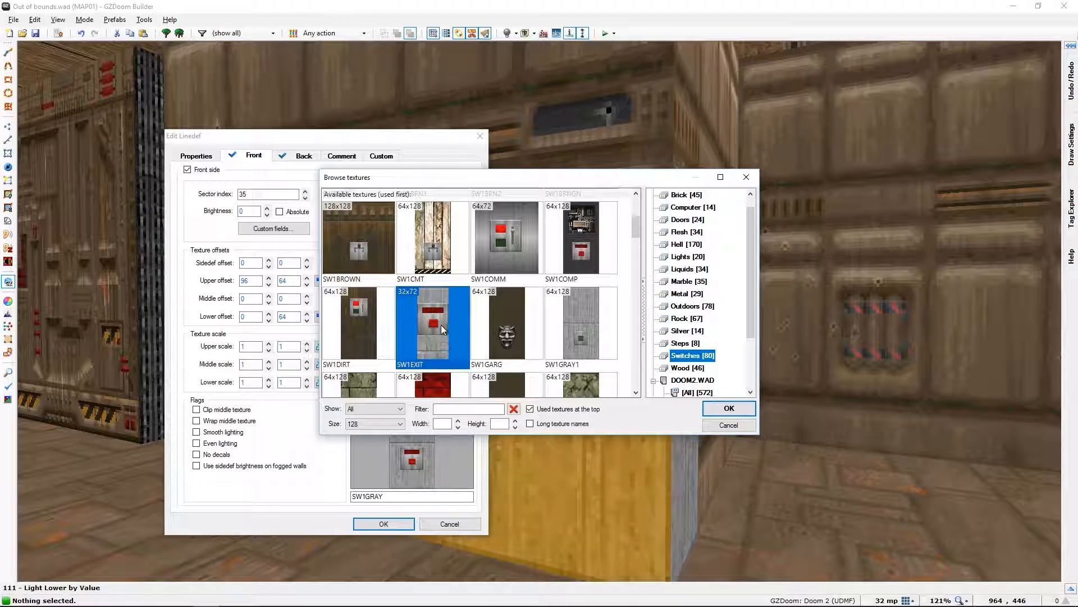
Step: Browse the remaining switch textures and cancel, keeping SW1GRAY as the front lower texture
scroll(down, 3)
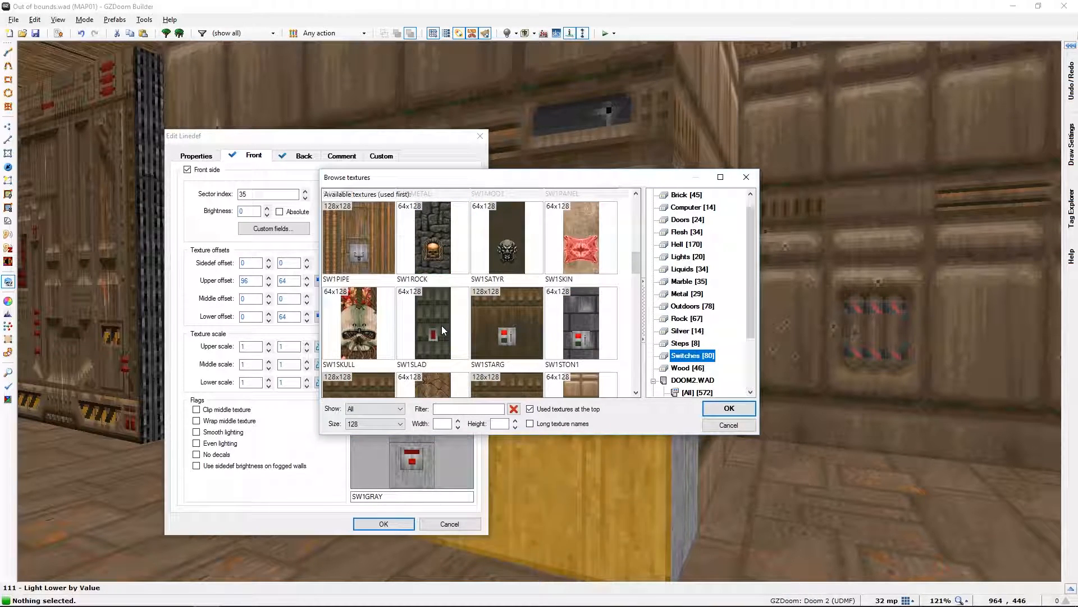
scroll(down, 3)
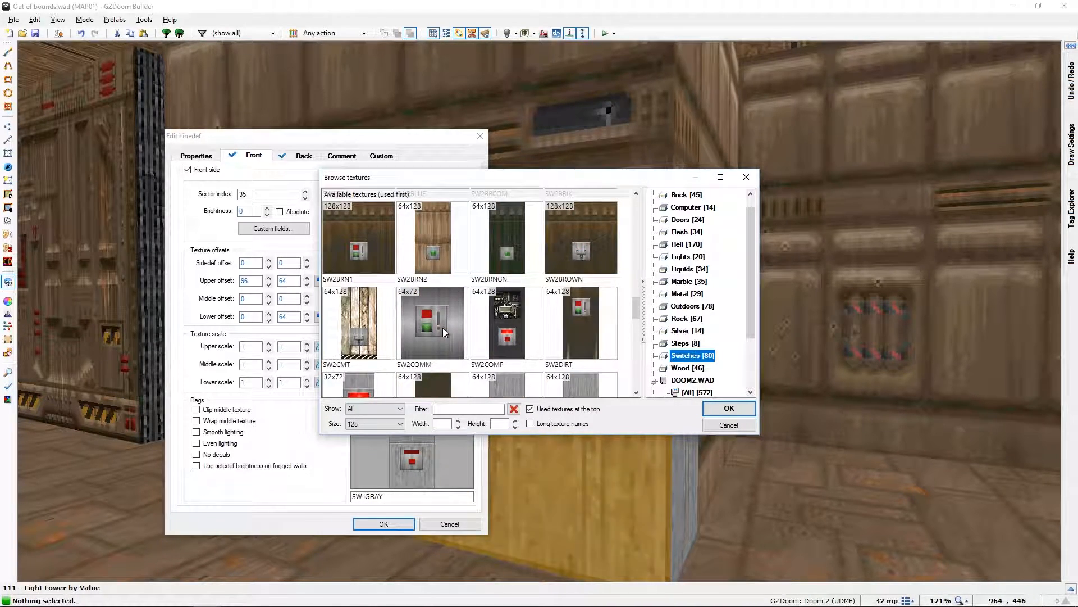
scroll(down, 3)
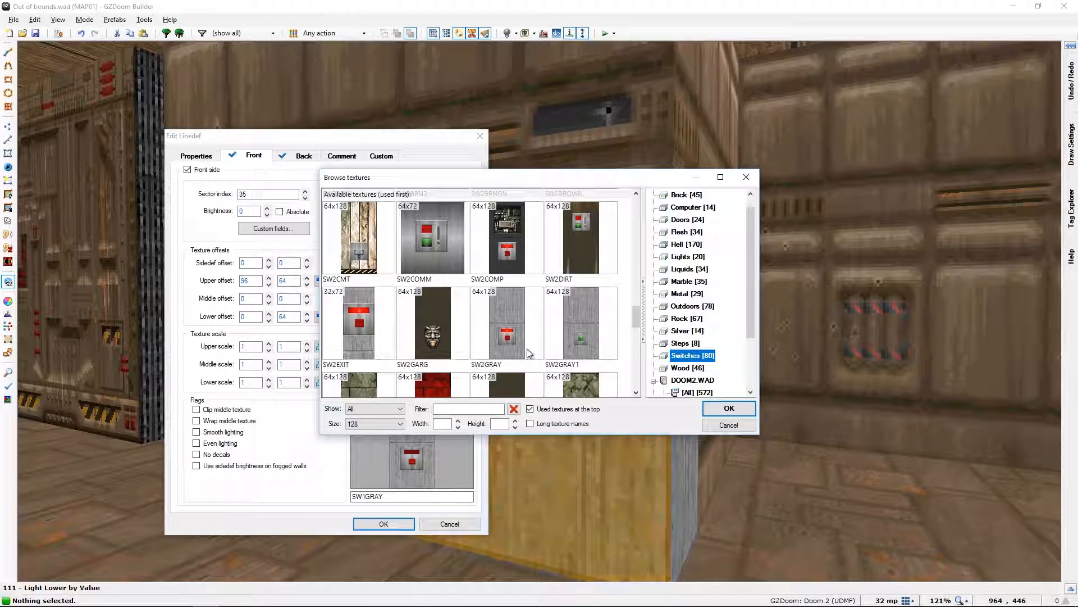
mouse_move(518, 305)
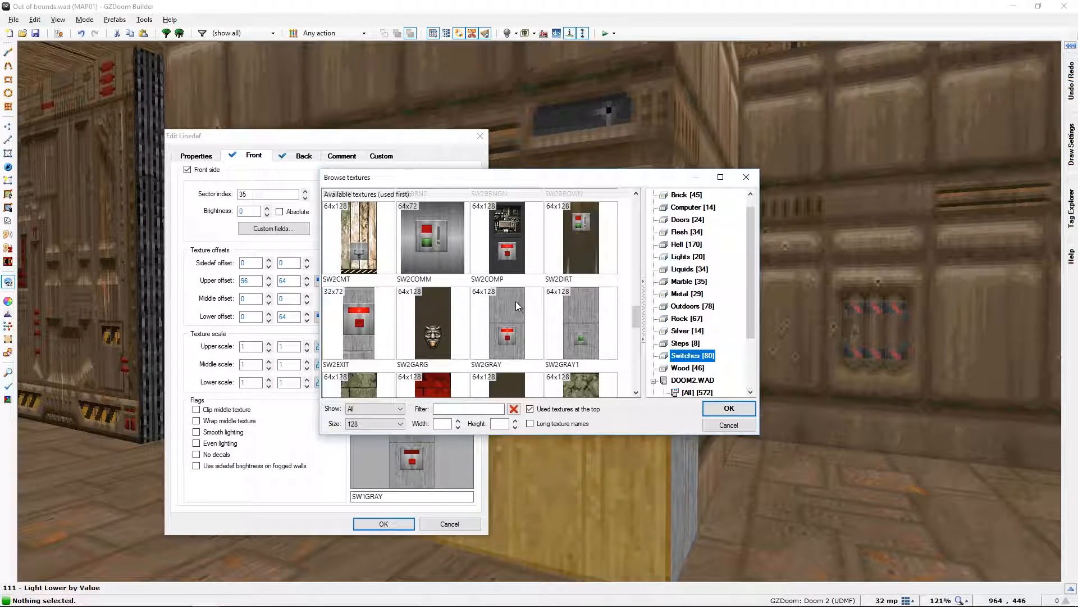
mouse_move(528, 314)
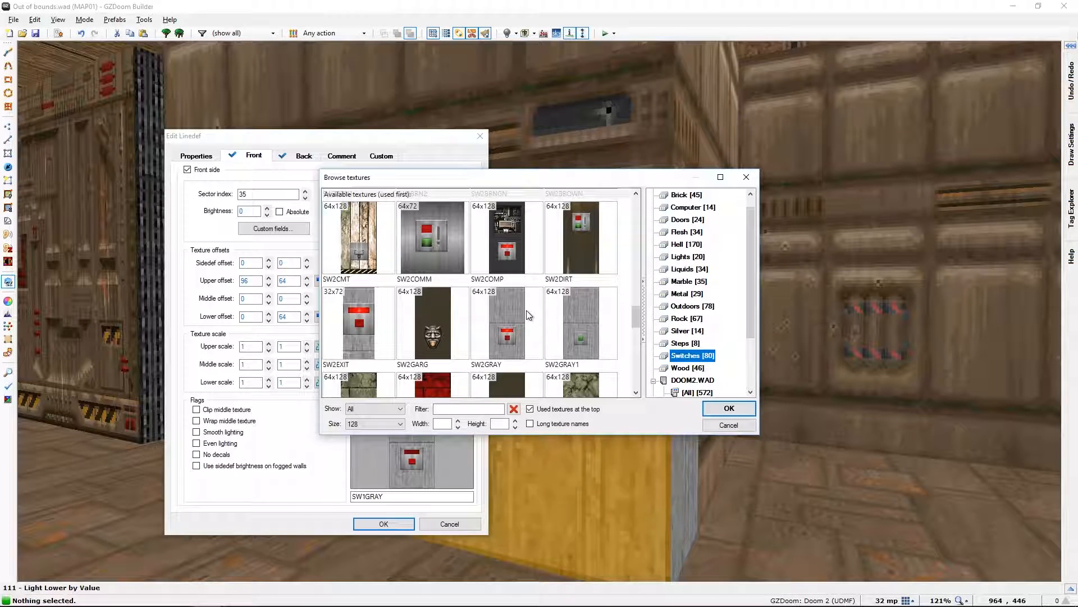
mouse_move(685, 420)
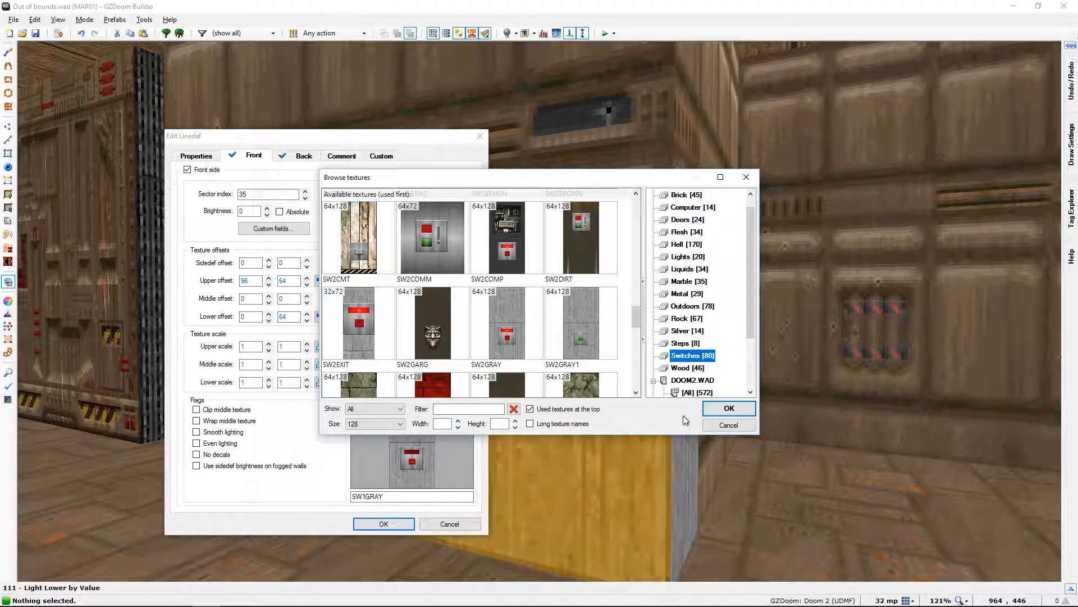
click(728, 425)
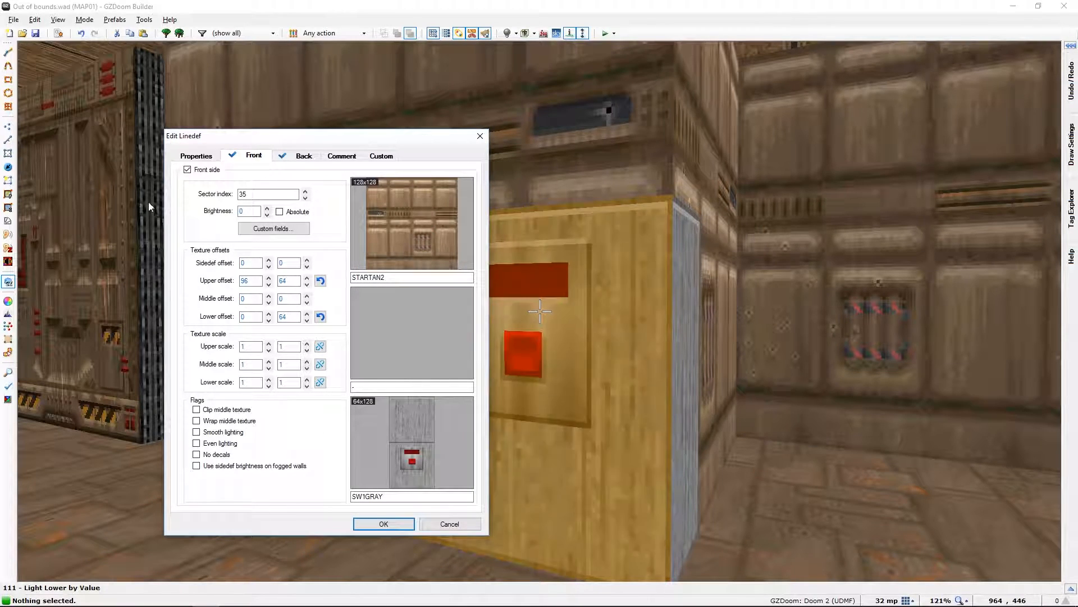
Step: Review the linedef's action and activation settings, then return to its front-side textures
click(196, 155)
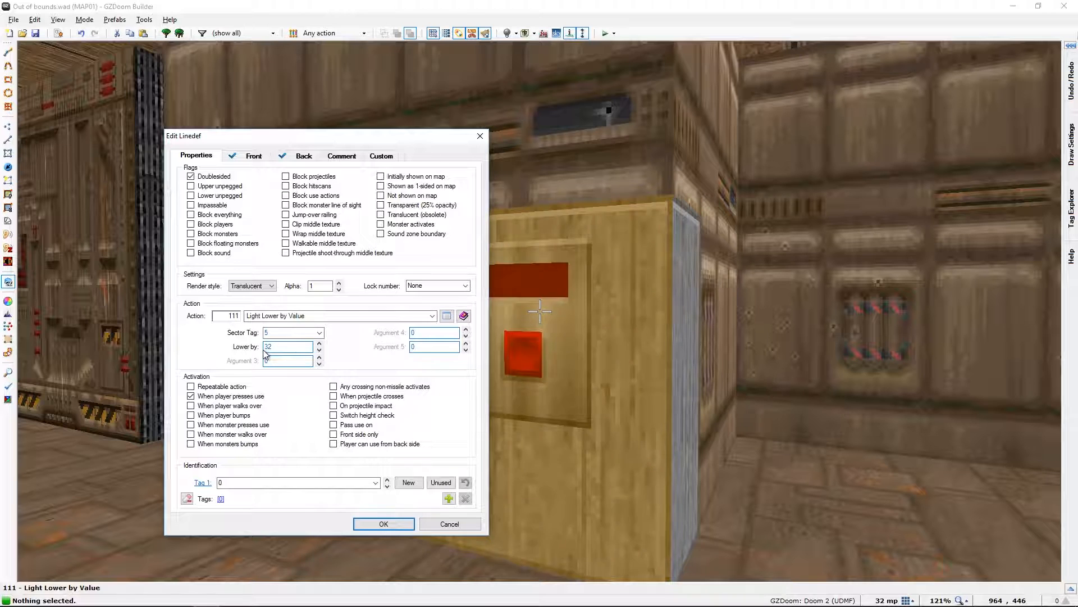
mouse_move(288, 346)
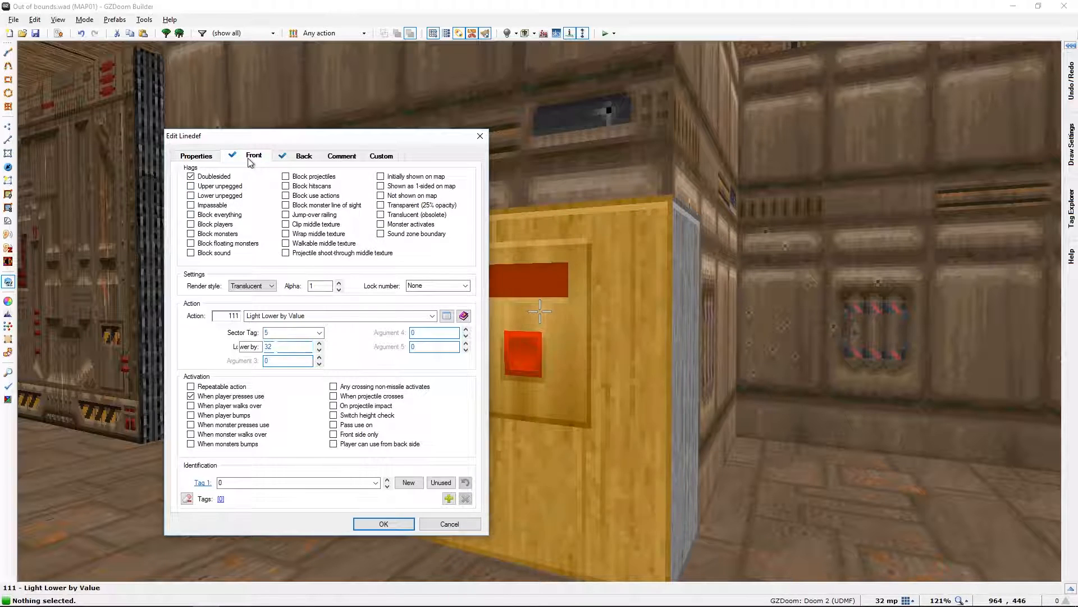
click(254, 155)
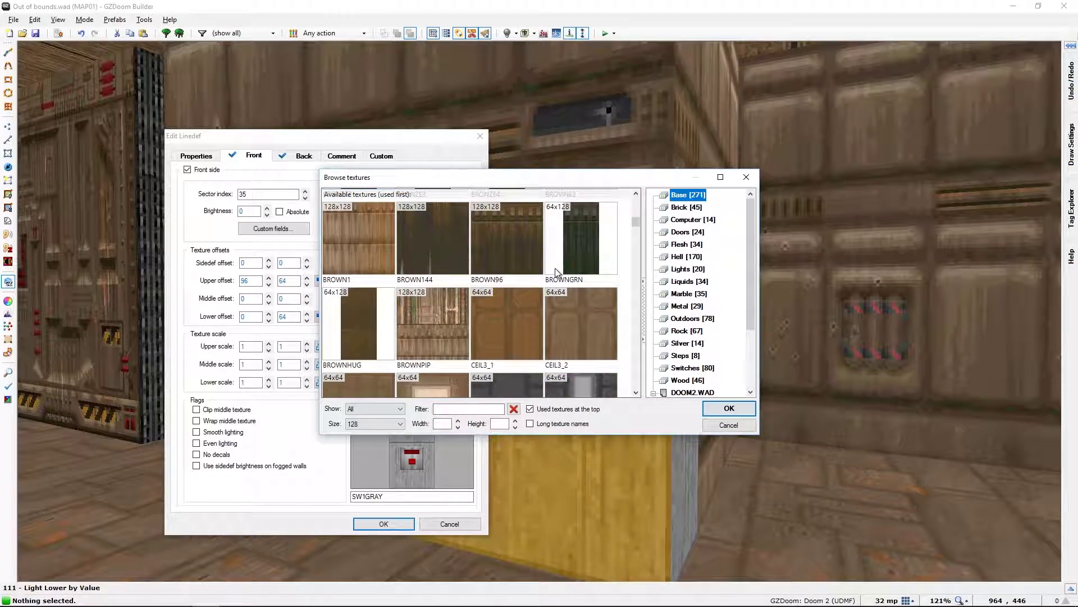
Step: Scroll through the Switches texture category and cancel, leaving SW1GRAY unchanged
scroll(down, 3)
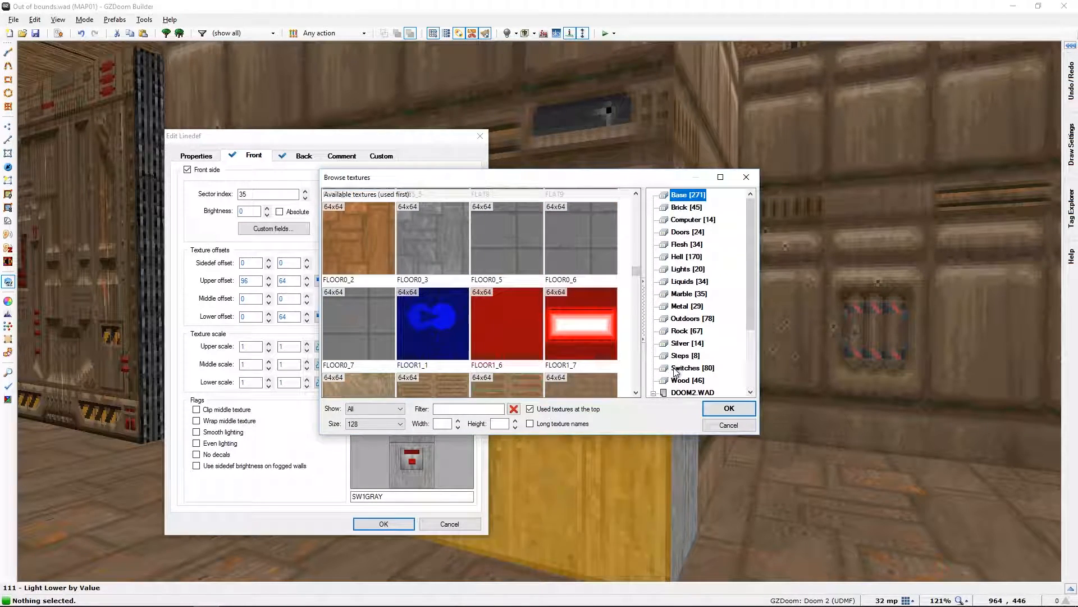
click(693, 367)
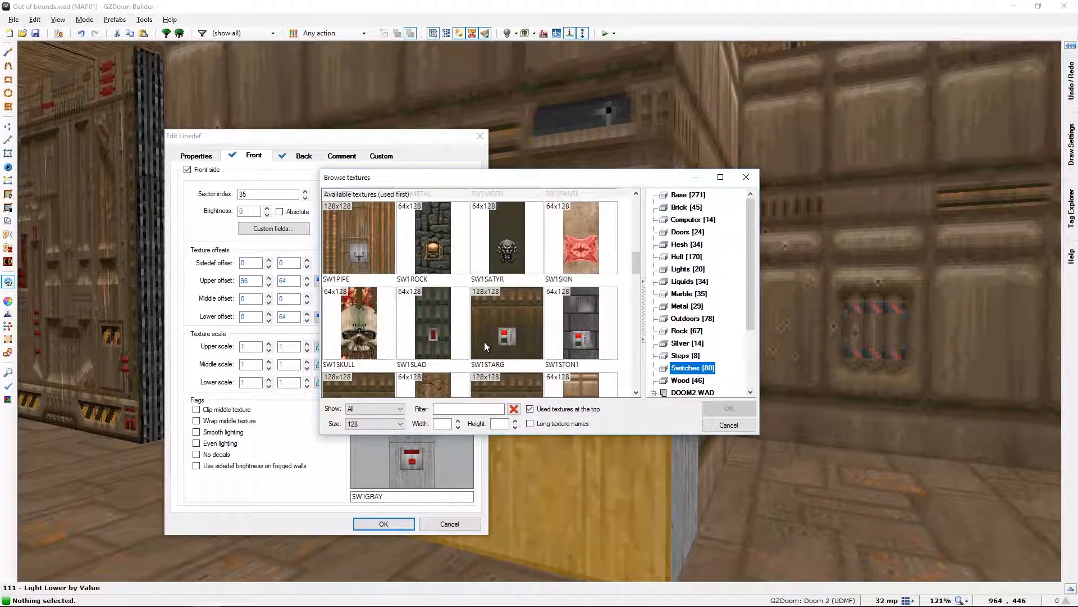
scroll(down, 3)
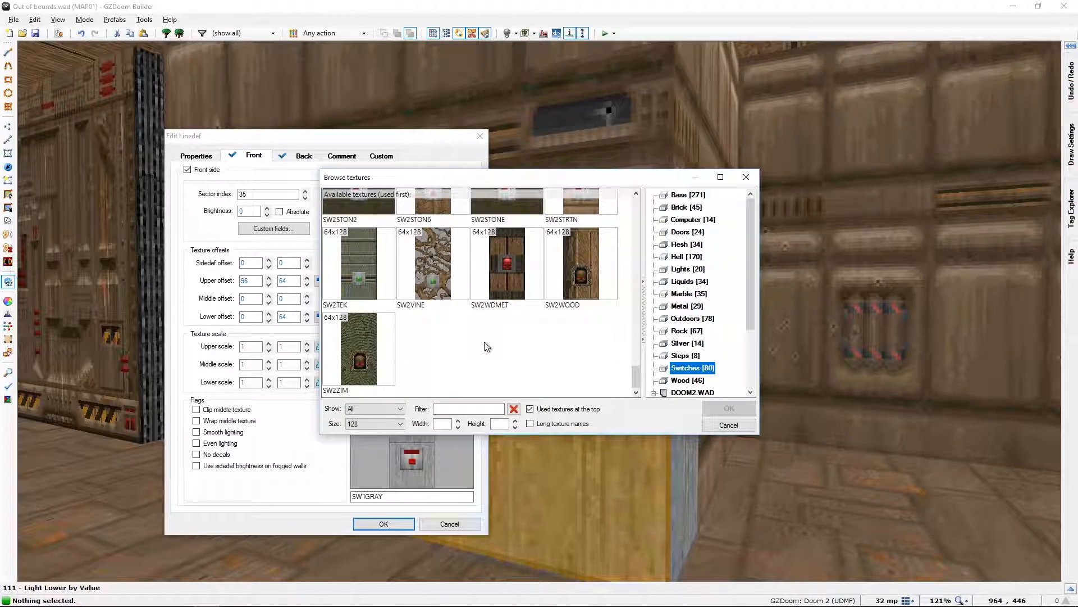
scroll(up, 3)
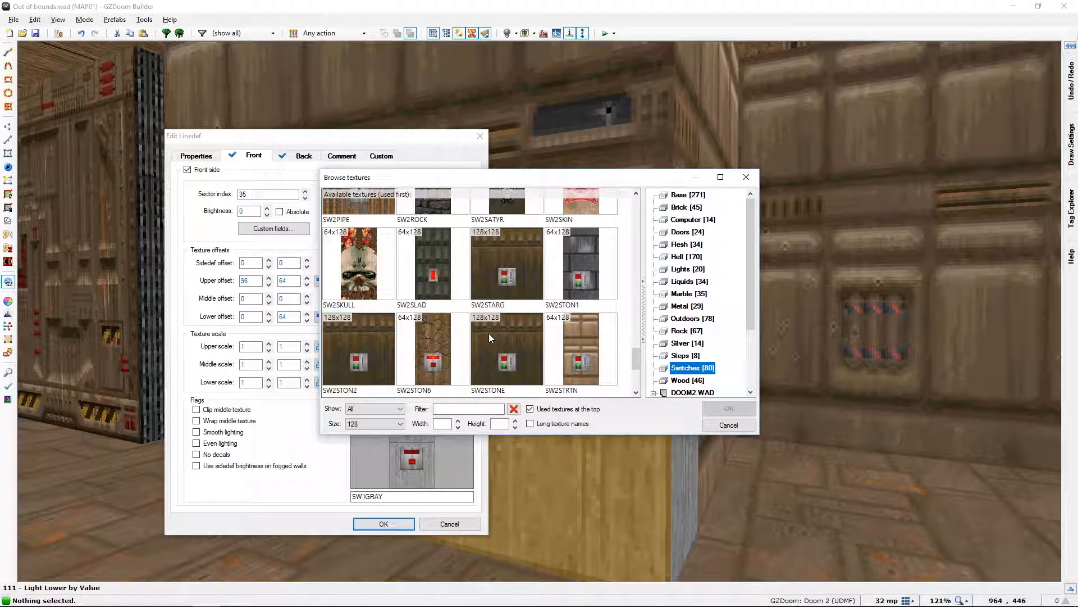
scroll(up, 3)
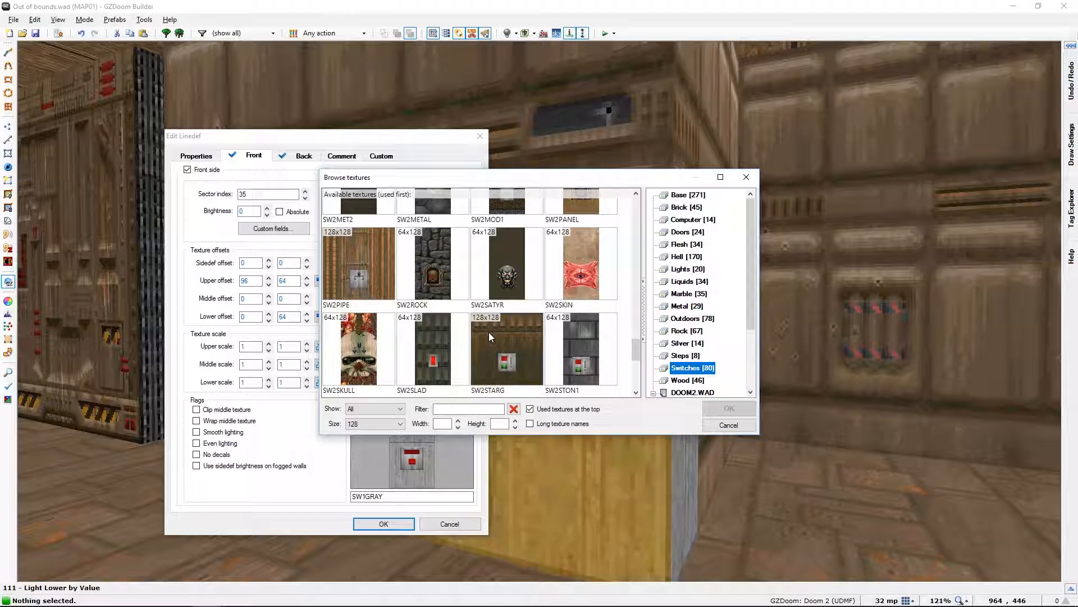
scroll(down, 3)
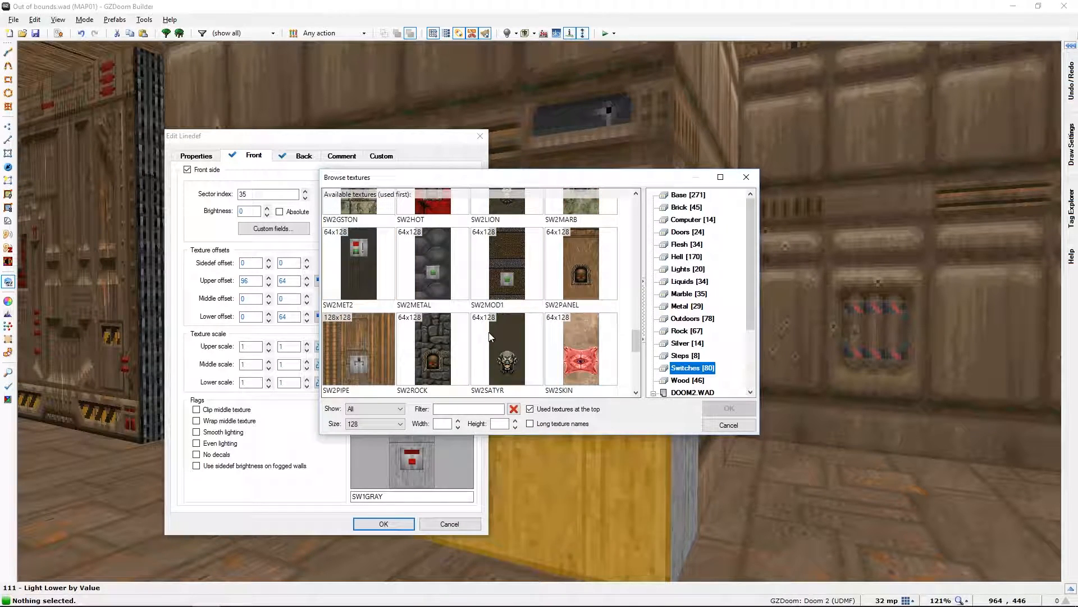
scroll(up, 3)
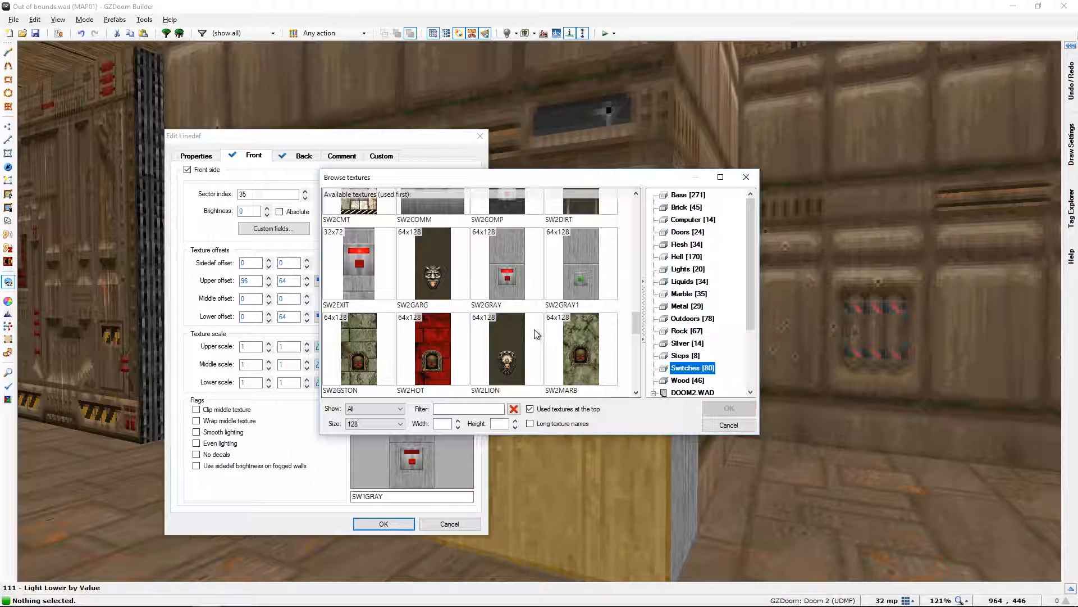
mouse_move(392, 288)
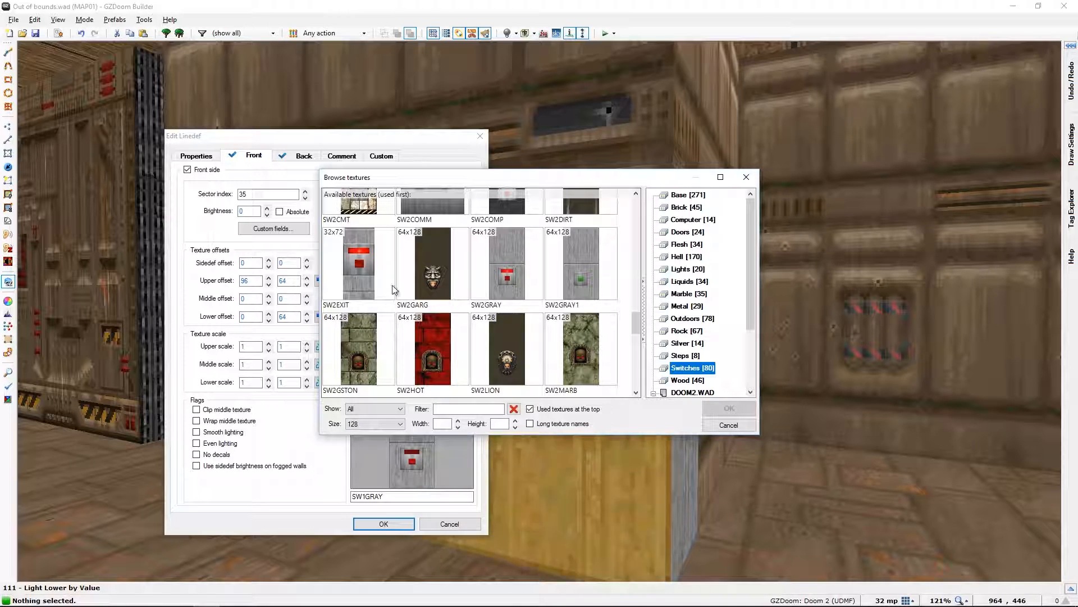
mouse_move(462, 318)
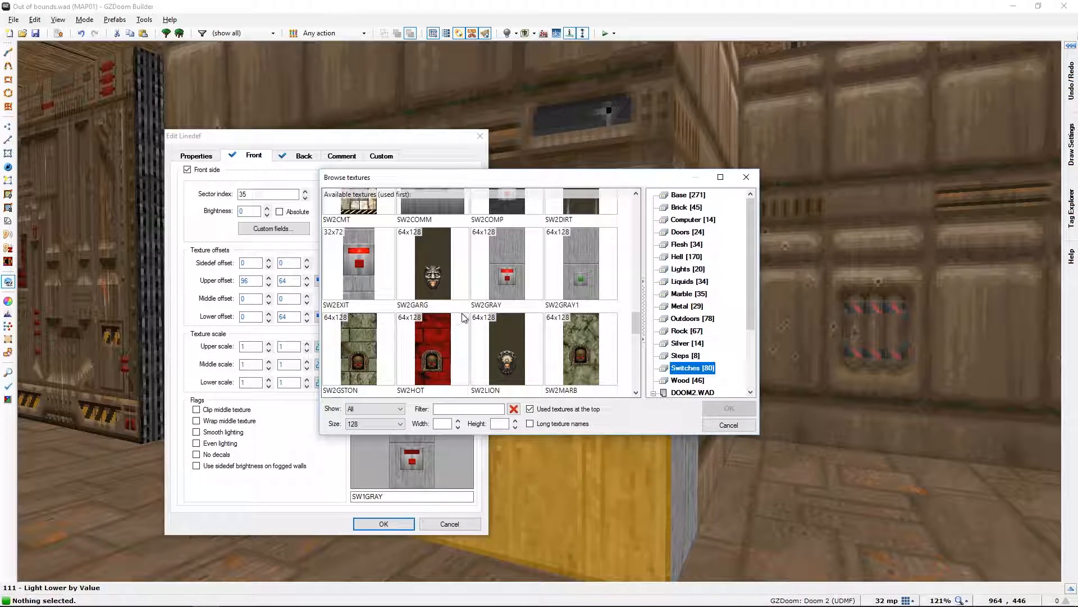
mouse_move(562, 340)
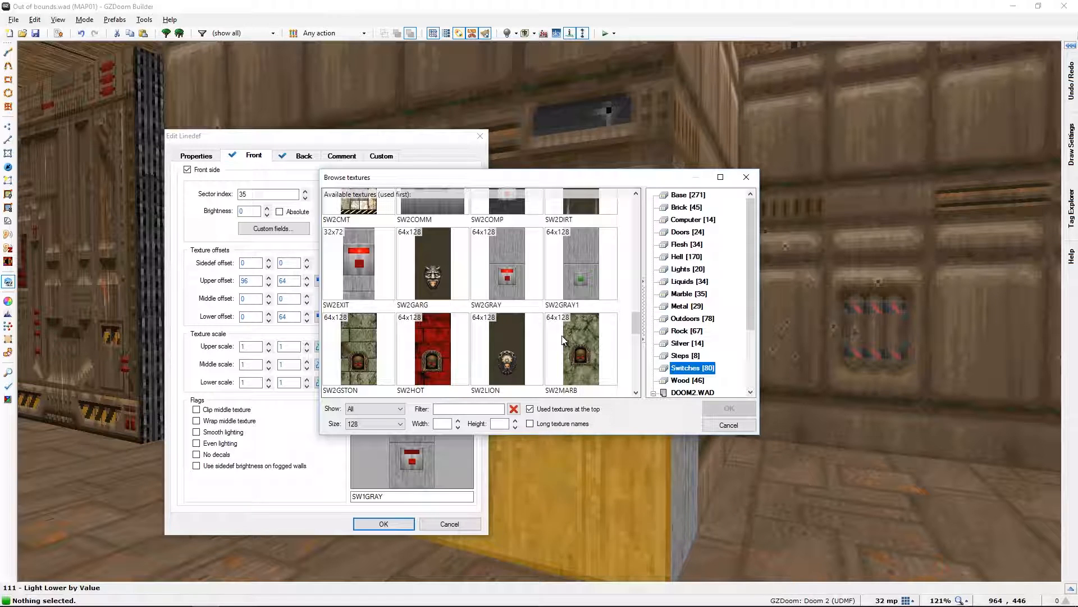
click(728, 424)
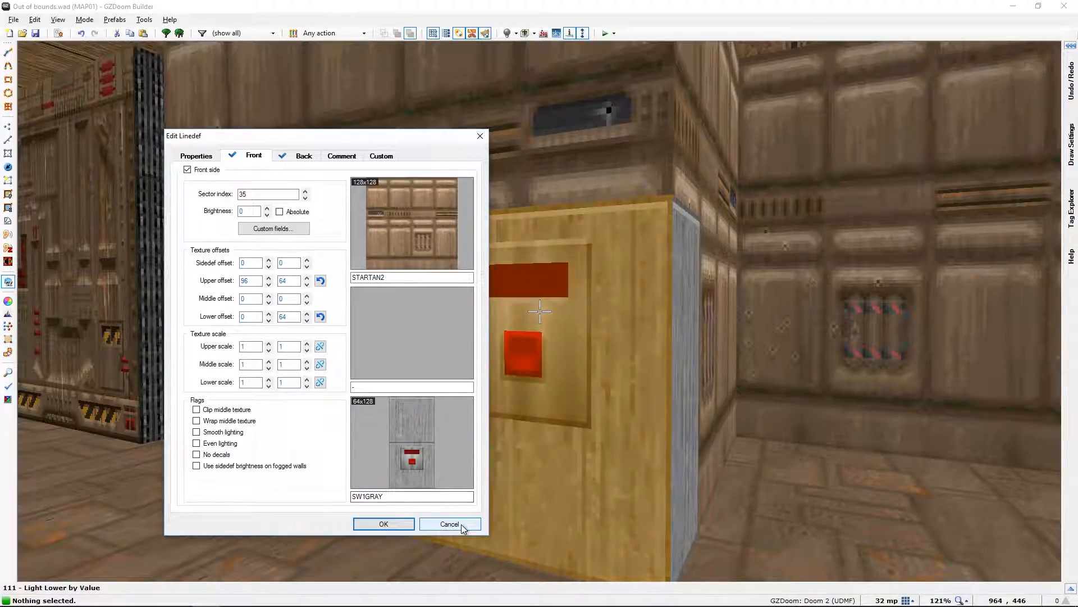
Step: Cancel the Edit Linedef dialog, leaving the switch line unchanged
click(449, 524)
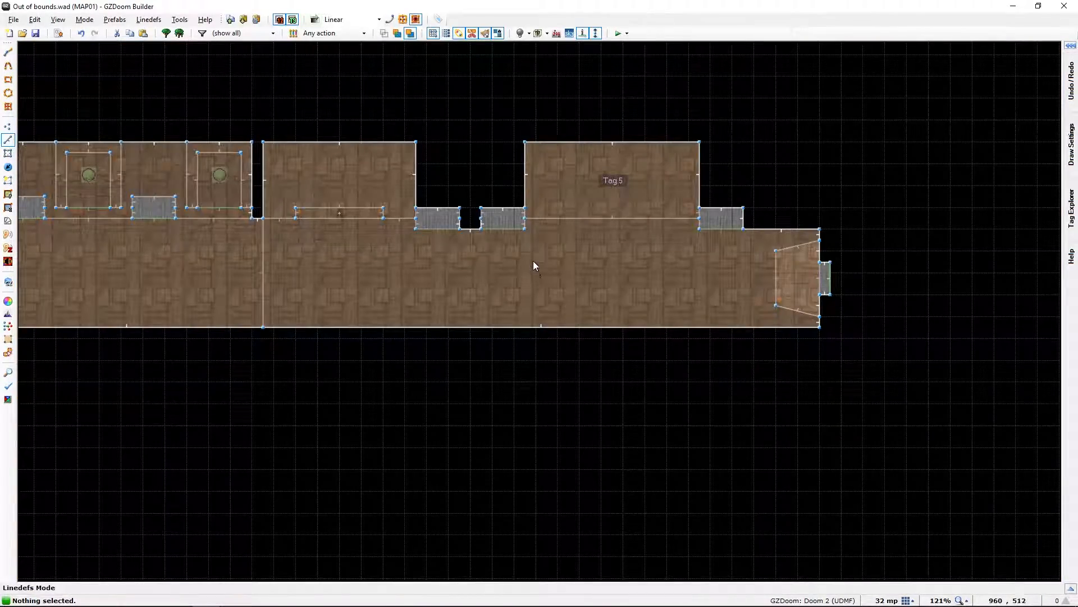
Step: Zoom the 2D map around the Light Lower by Value linedef and its Tag 5 sectors
scroll(up, 3)
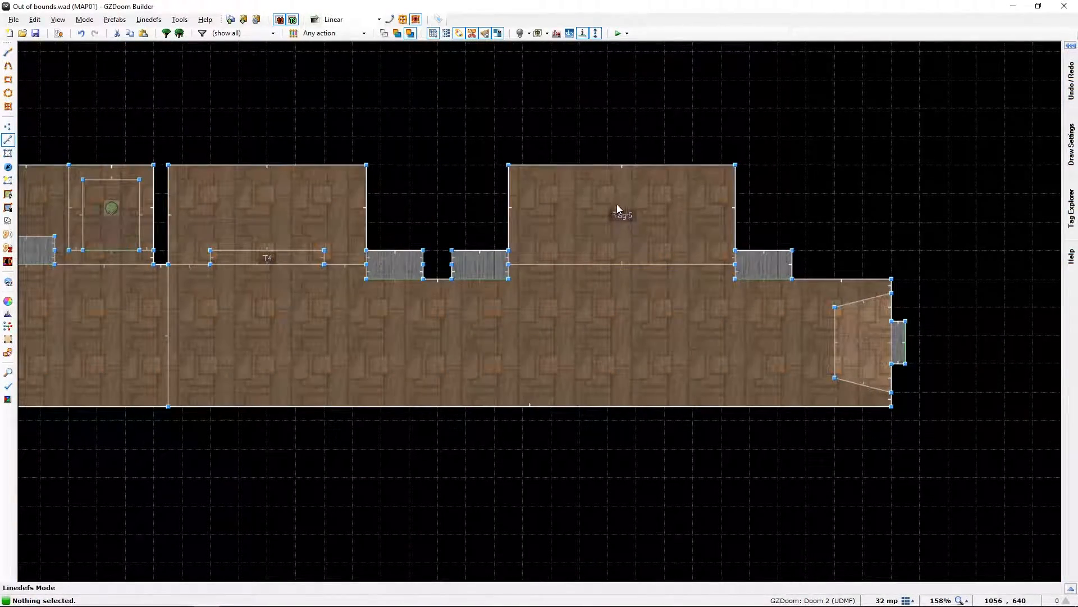
mouse_move(486, 349)
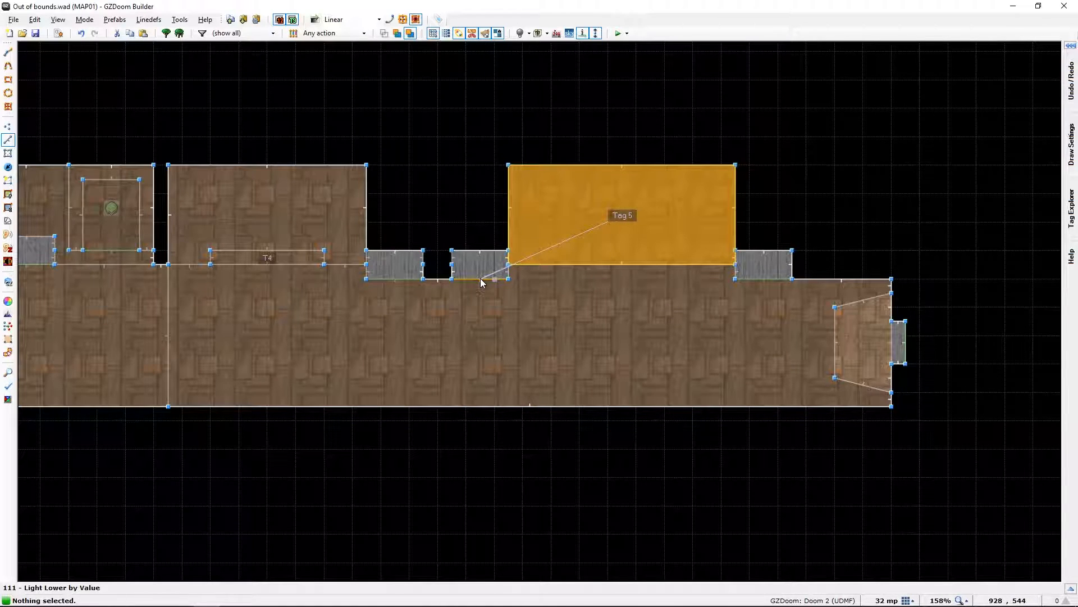
mouse_move(781, 282)
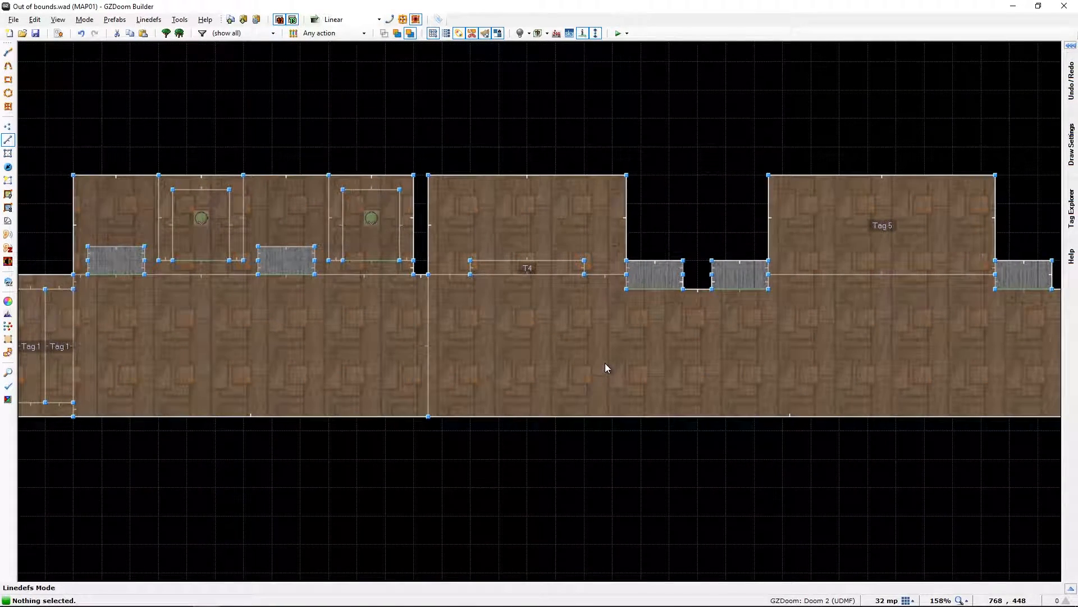
scroll(down, 3)
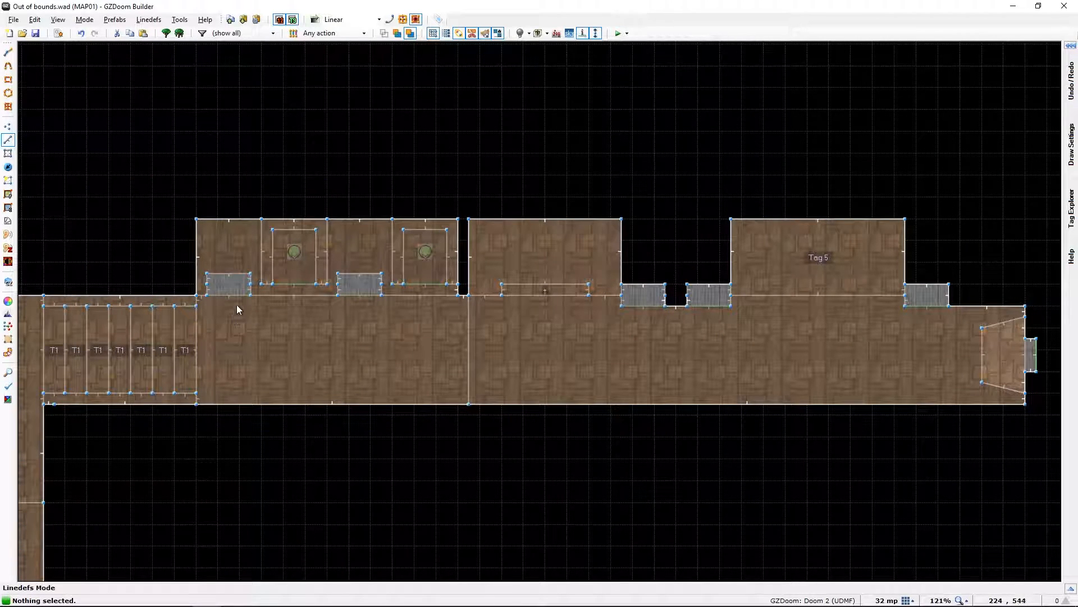
mouse_move(293, 316)
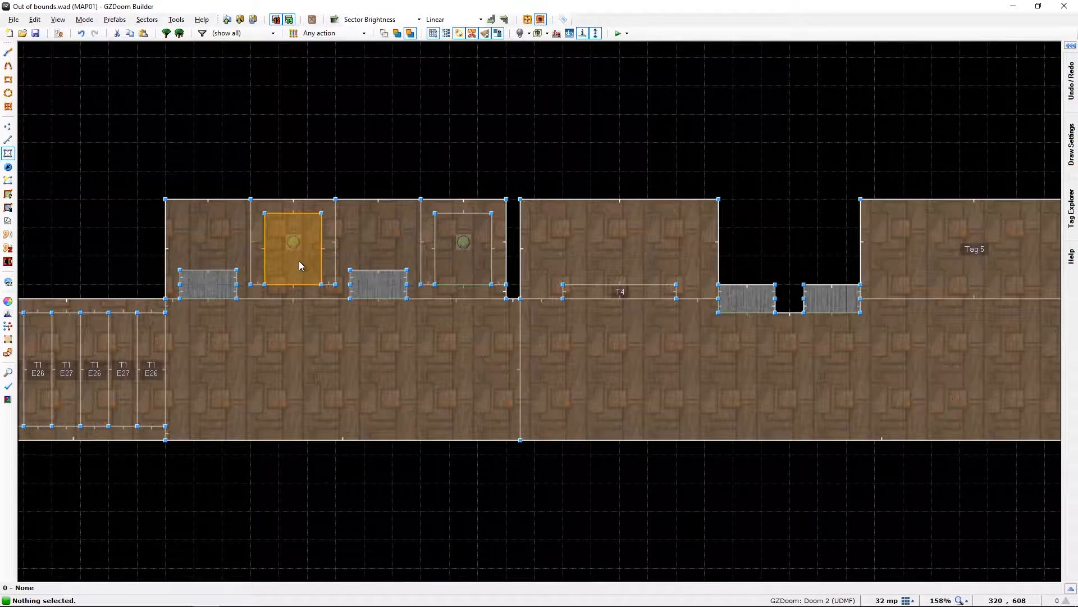
scroll(up, 3)
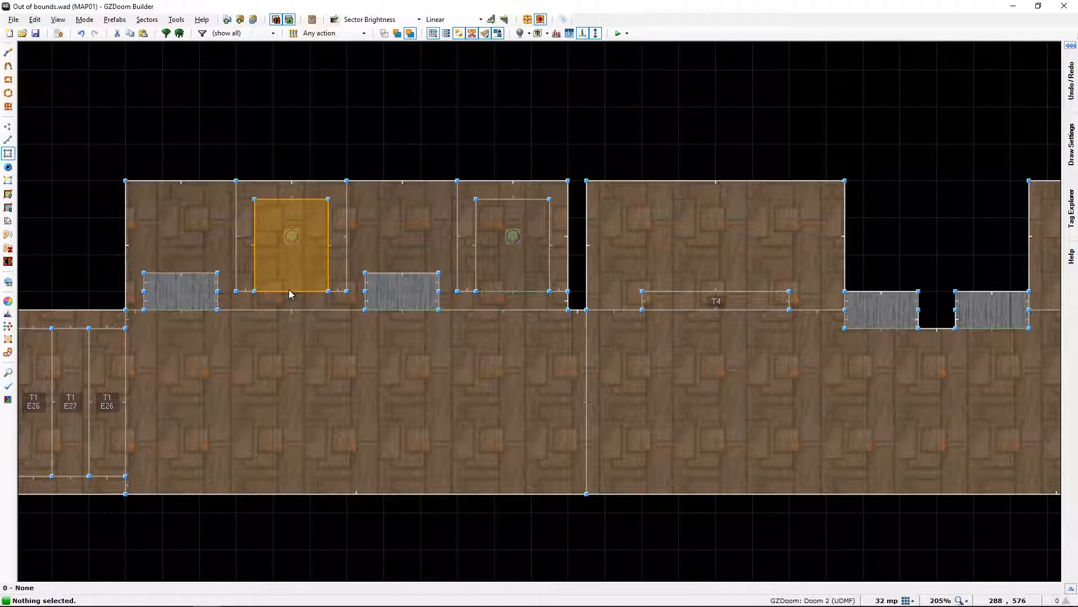
Step: Switch to Things mode and inspect a Map Spot's properties without changes
click(9, 166)
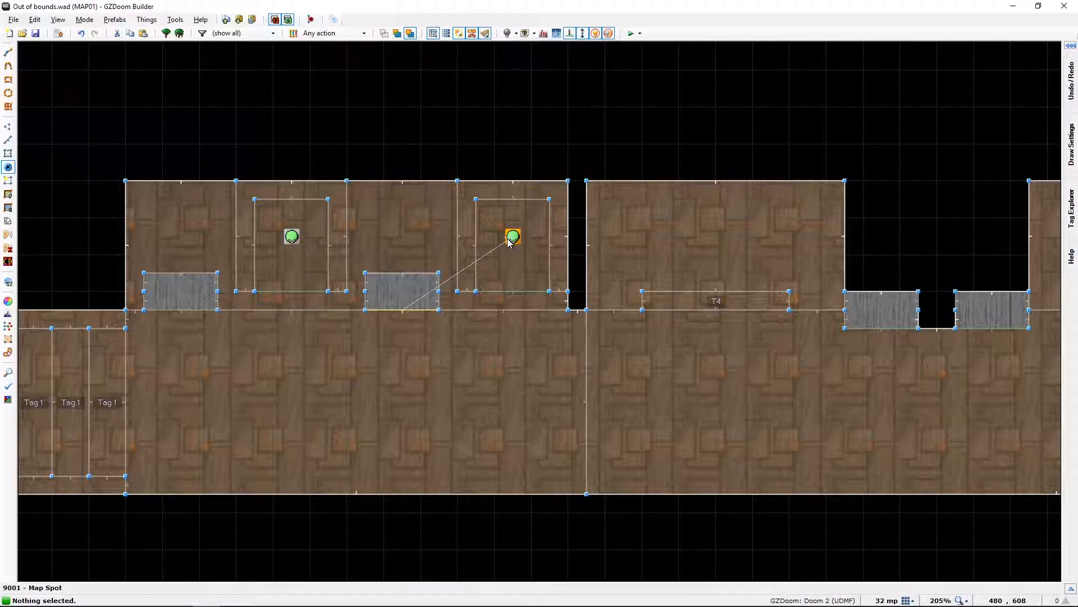
double_click(513, 237)
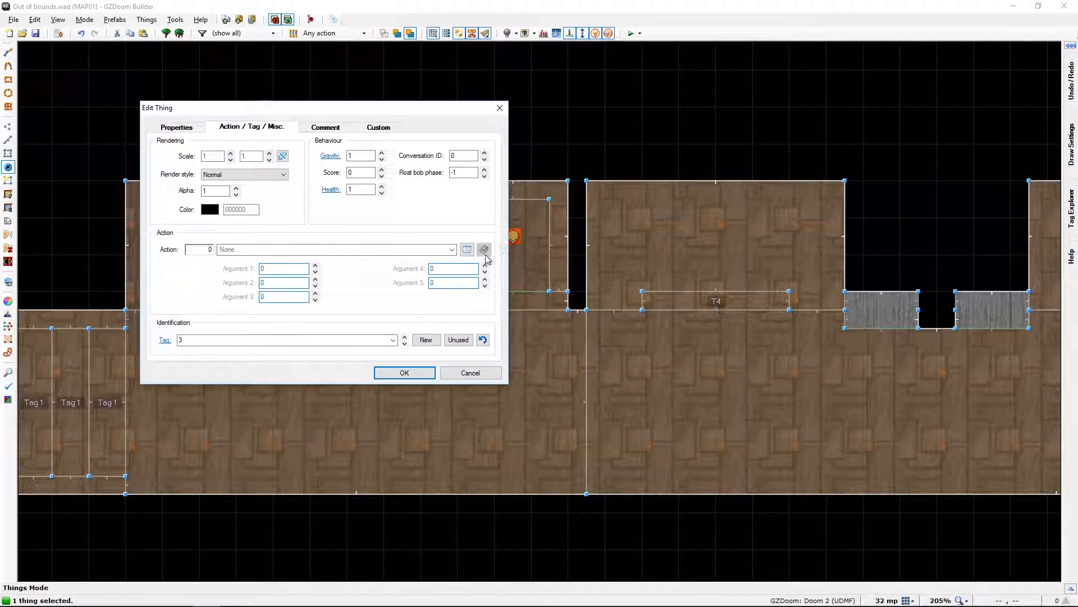
click(404, 372)
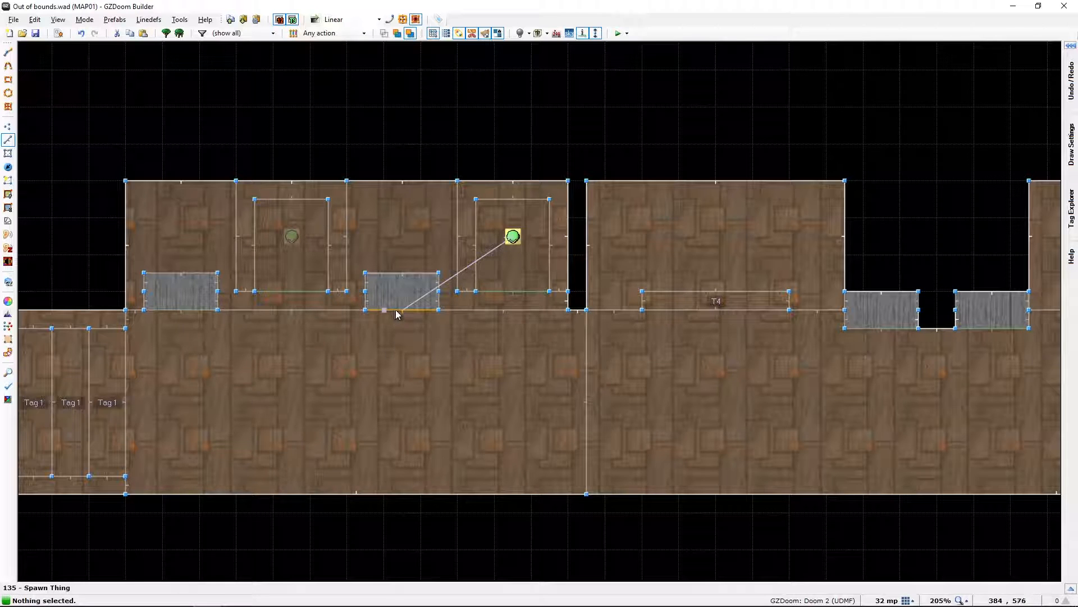
Step: Check the alcove switch lines' Spawn Thing actions summoning an Imp at map spot 2, then zoom out
double_click(398, 311)
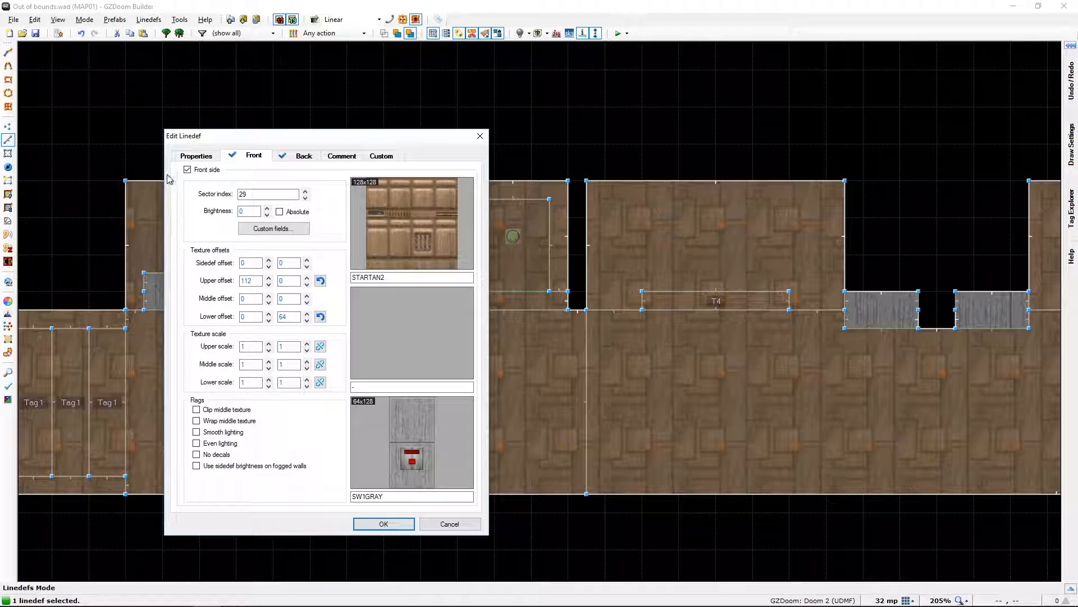
click(195, 155)
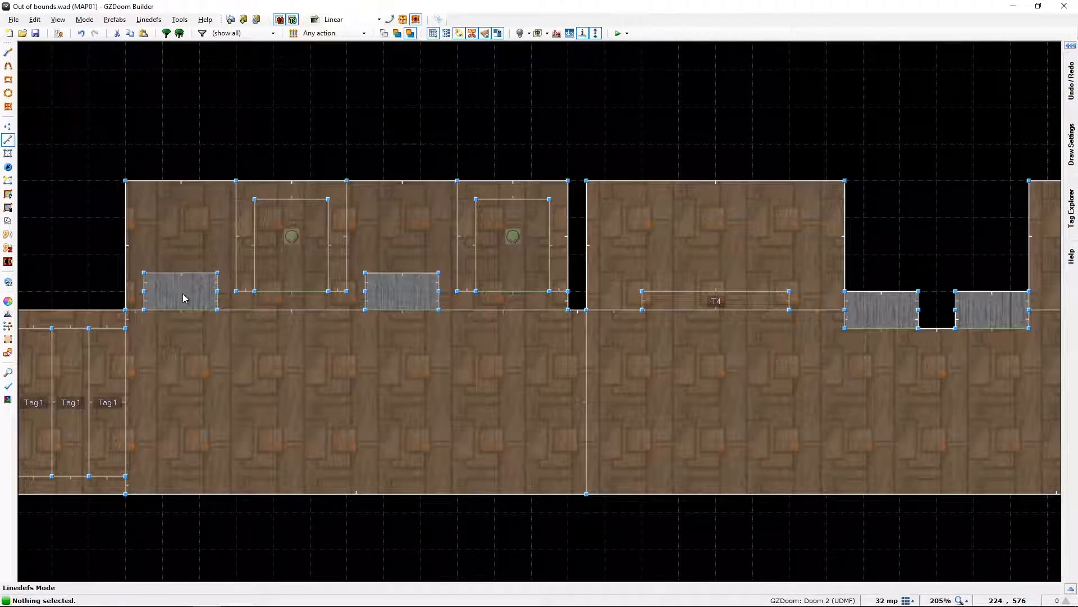
double_click(178, 292)
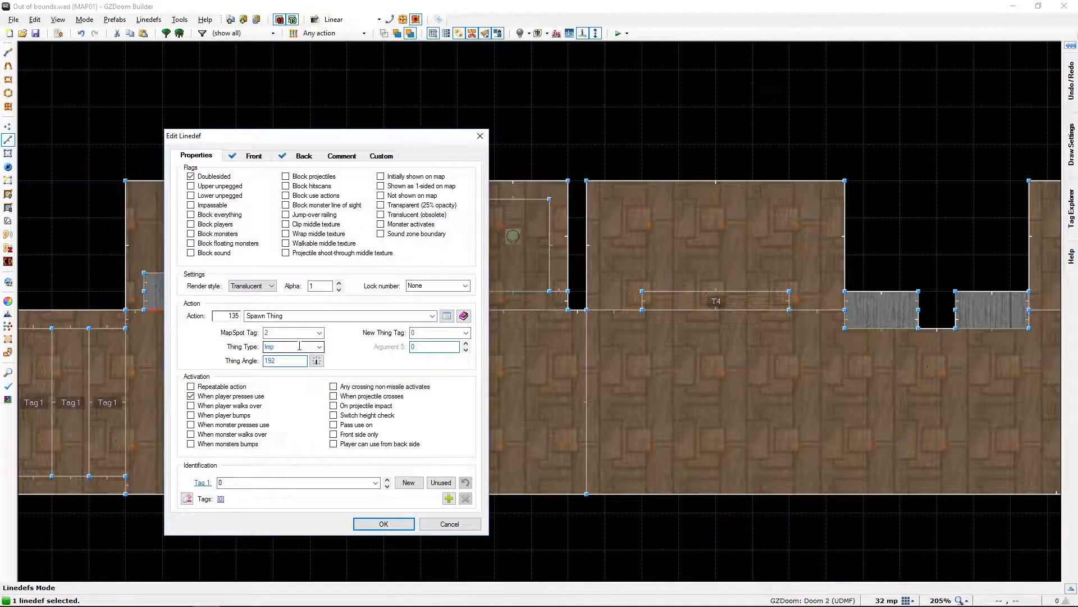
click(449, 524)
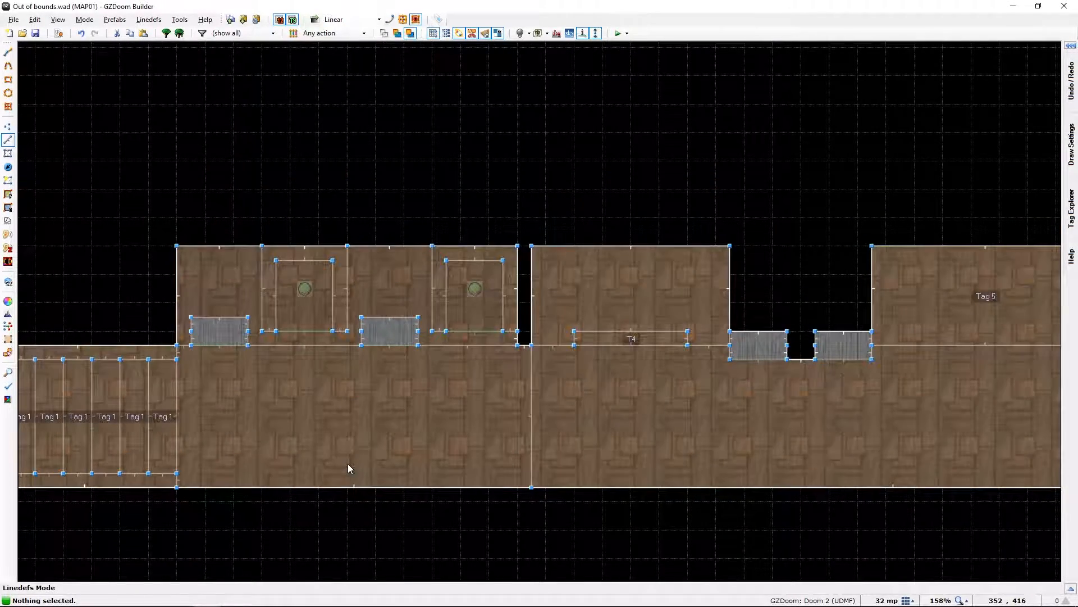
scroll(down, 3)
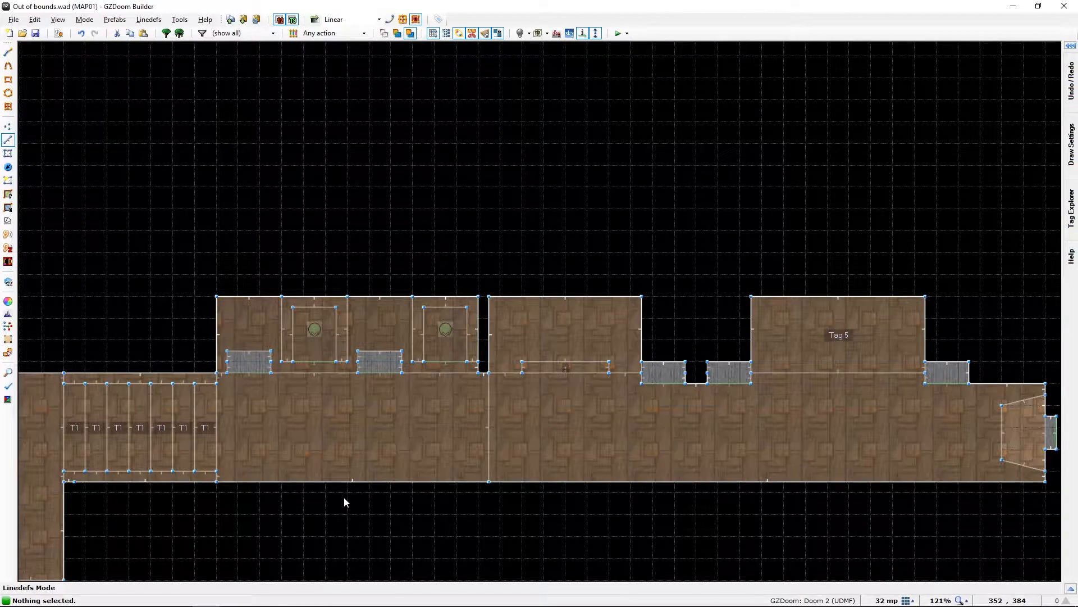
scroll(down, 3)
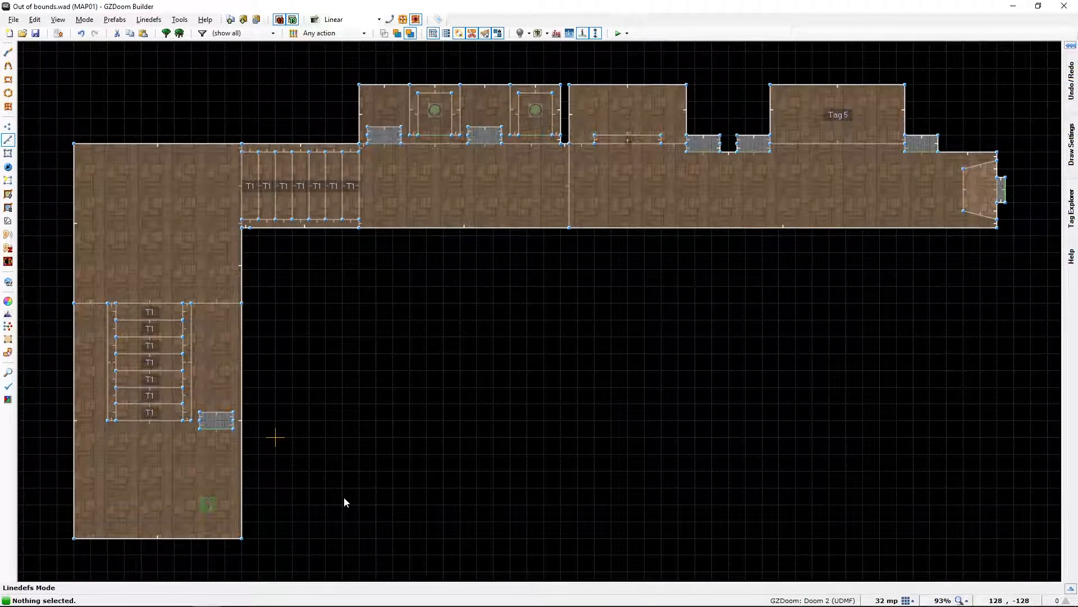
mouse_move(474, 375)
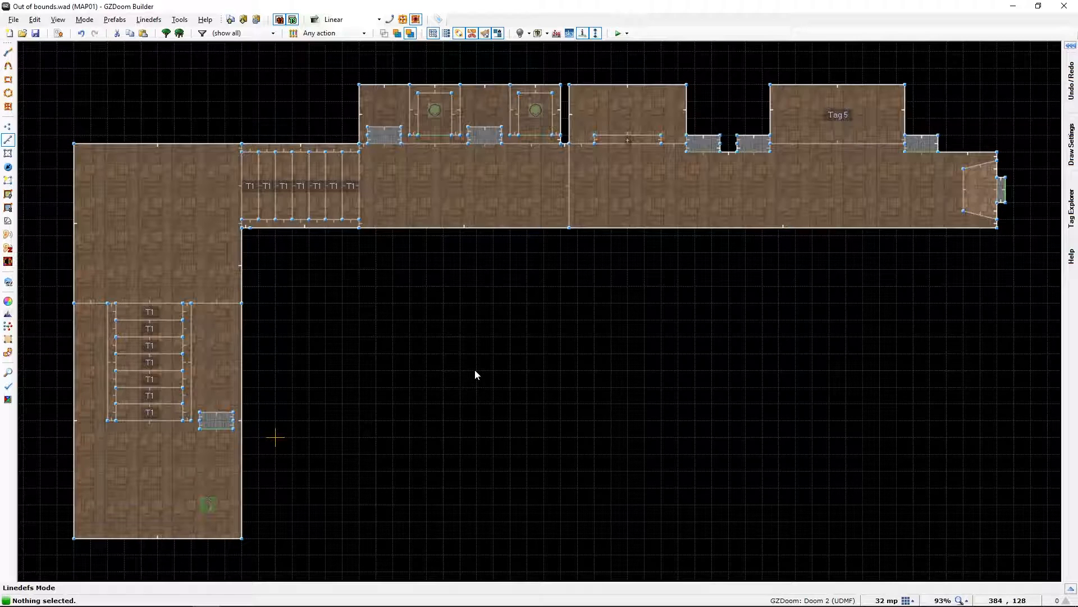